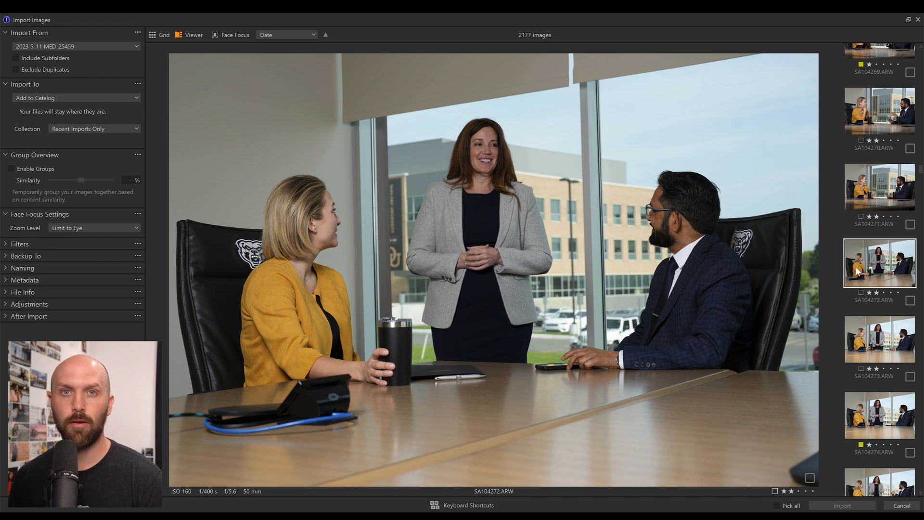
# Show the Face Focus strip of eye close-ups above the single-photo import preview
pyautogui.click(160, 35)
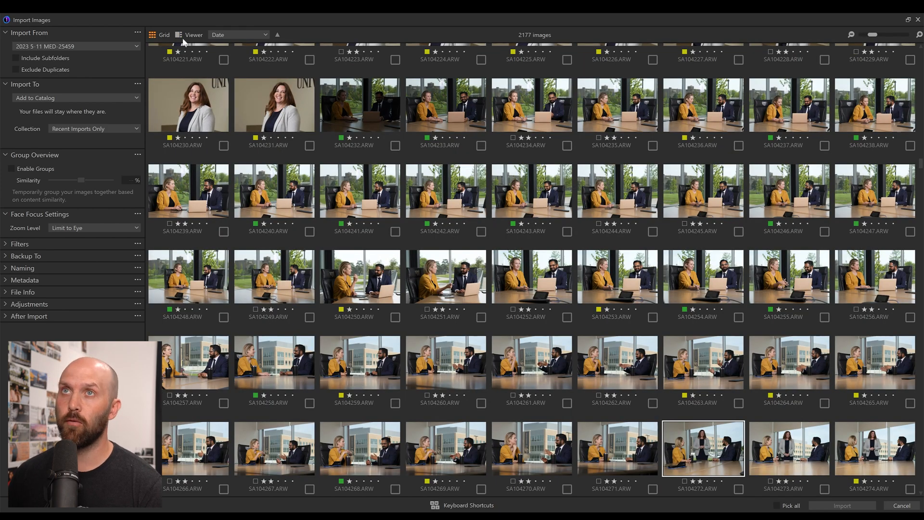
pyautogui.click(193, 34)
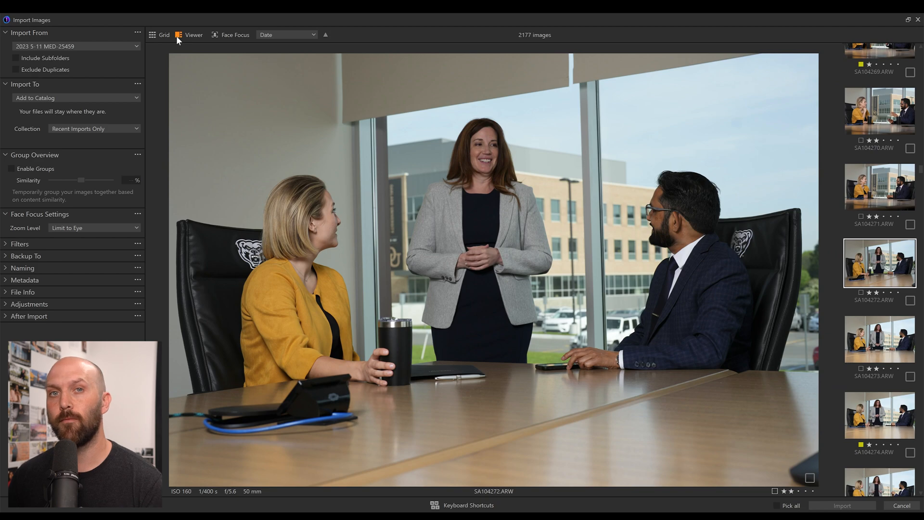
pyautogui.moveTo(319, 188)
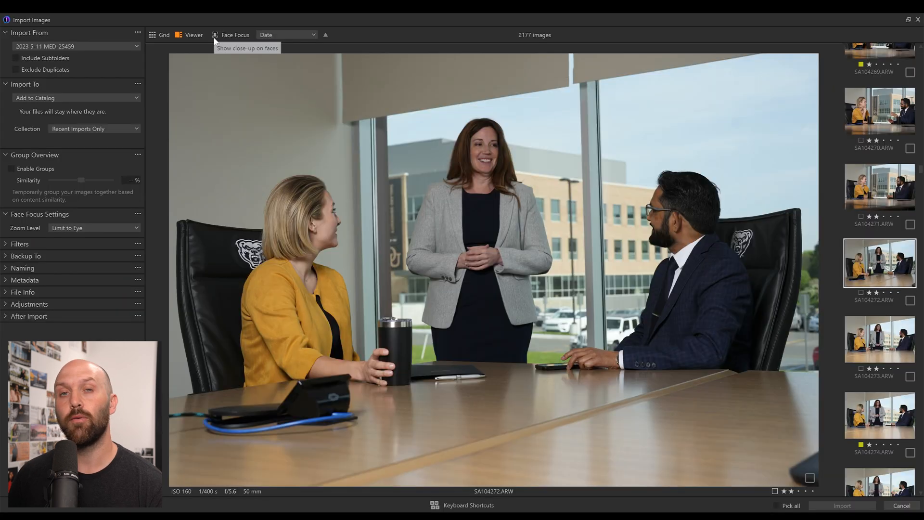
pyautogui.click(235, 34)
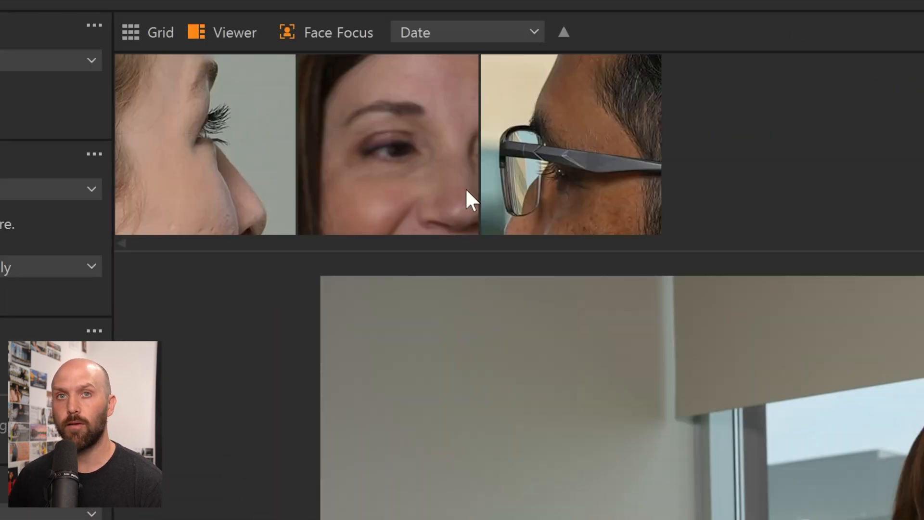
pyautogui.moveTo(439, 197)
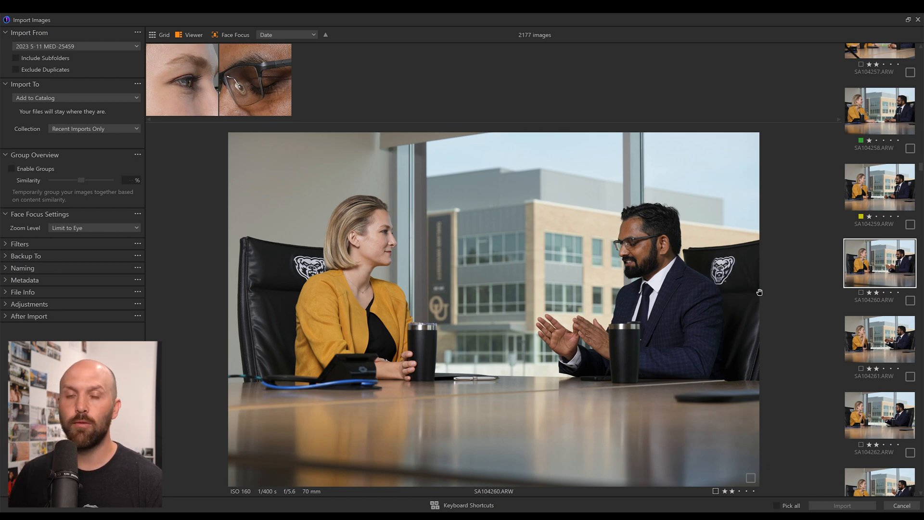
pyautogui.moveTo(268, 116)
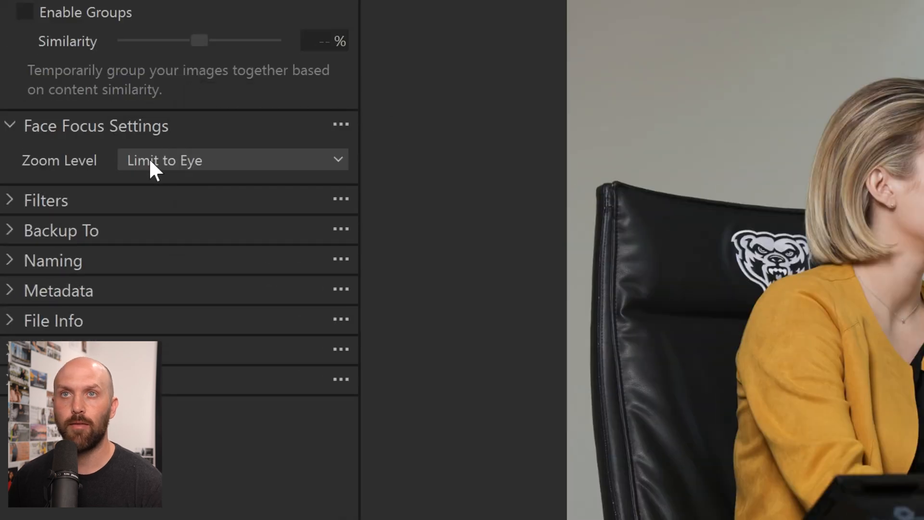
# Set the Face Focus zoom level to Limit to Face so crops show whole faces
pyautogui.click(232, 160)
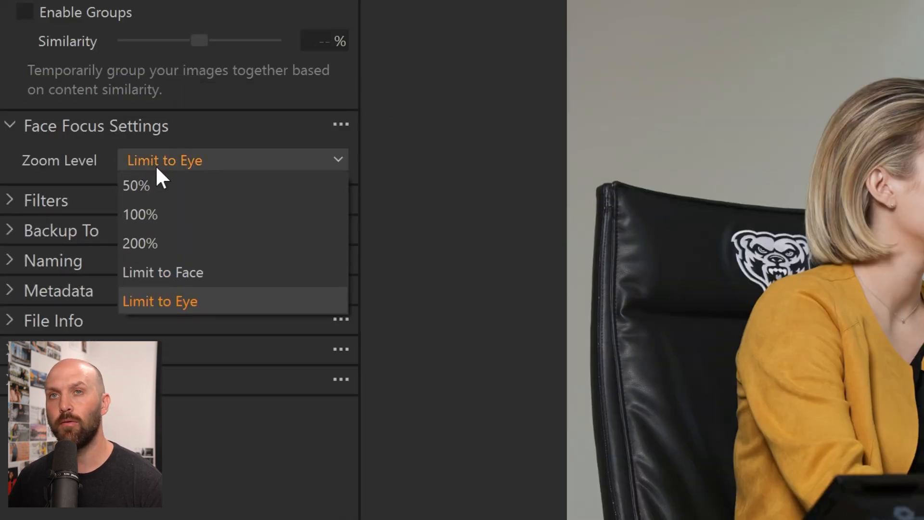
pyautogui.moveTo(165, 186)
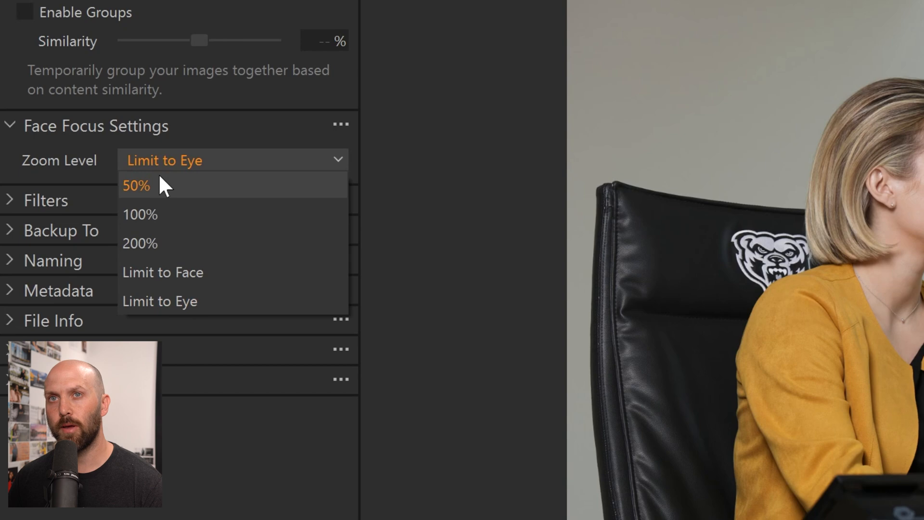
pyautogui.moveTo(205, 287)
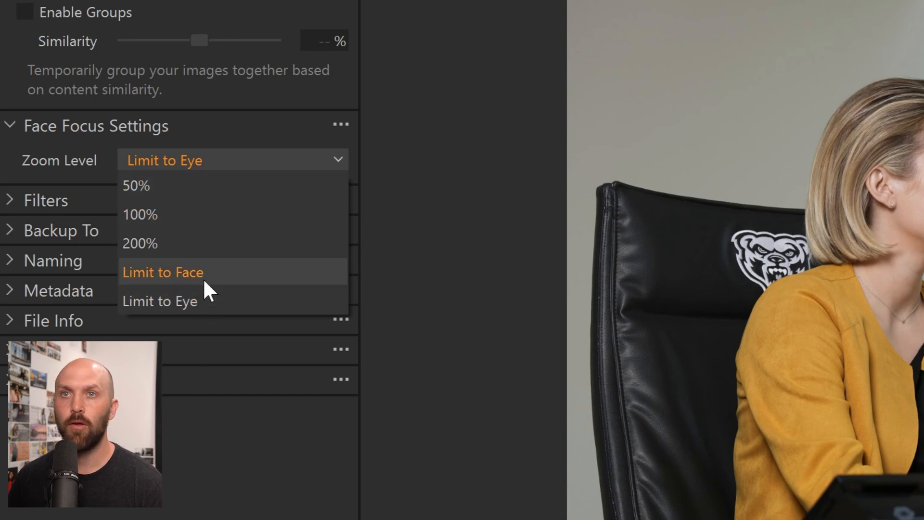
pyautogui.click(163, 272)
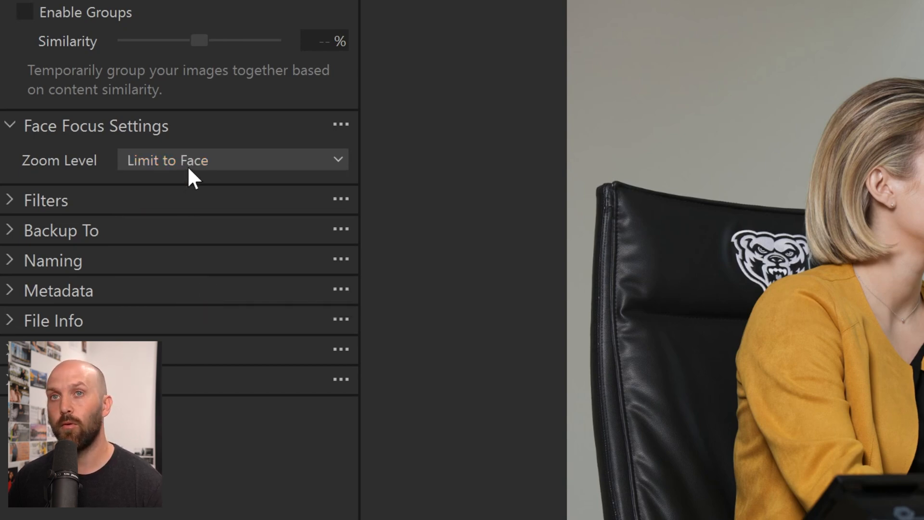
pyautogui.click(233, 160)
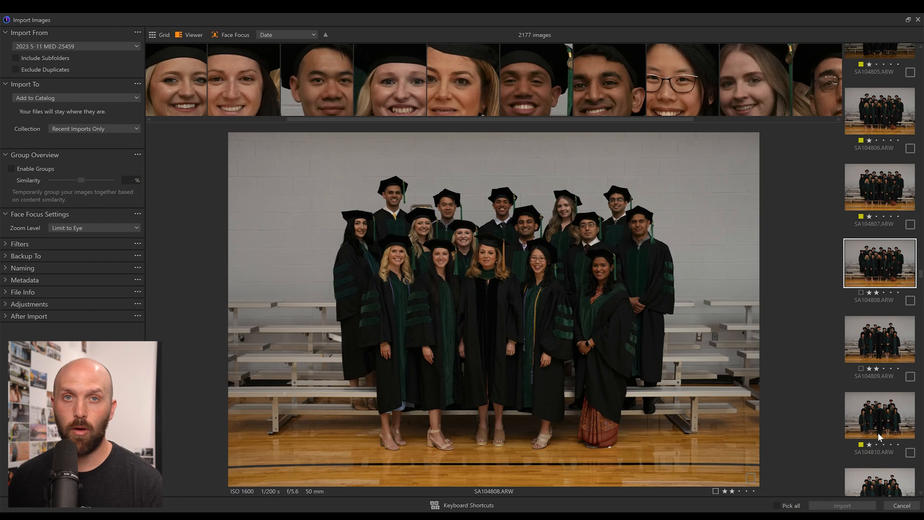
pyautogui.moveTo(384, 235)
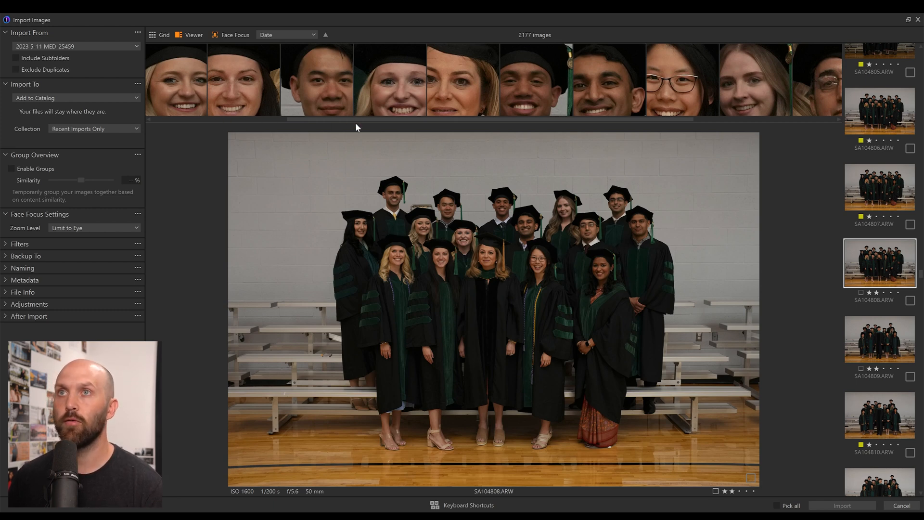
# Scroll the face strip and filmstrip to reach the gymnasium class photo SA104786.ARW
pyautogui.hscroll(3)
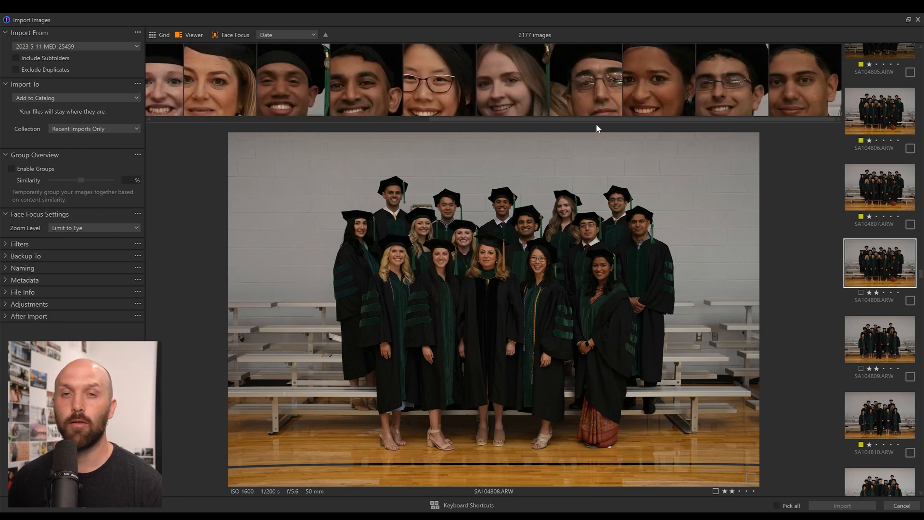
pyautogui.moveTo(897, 353)
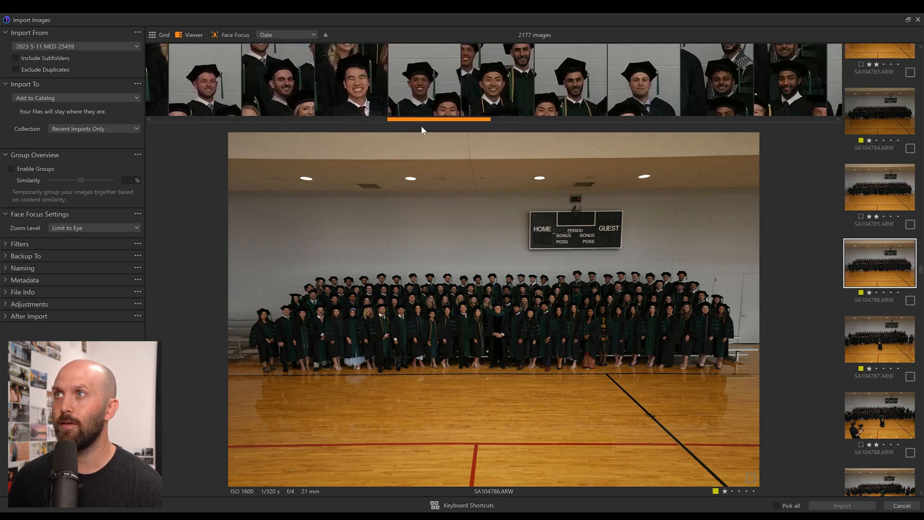
pyautogui.hscroll(3)
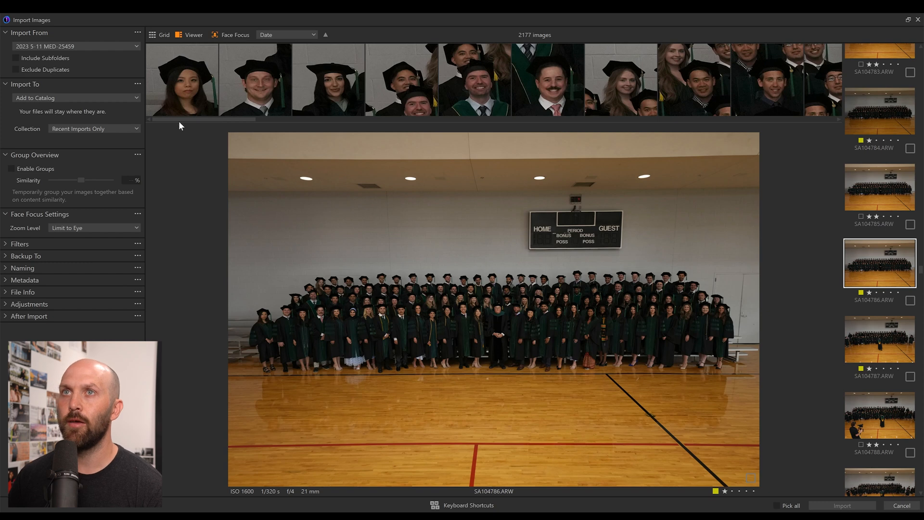
pyautogui.moveTo(185, 125)
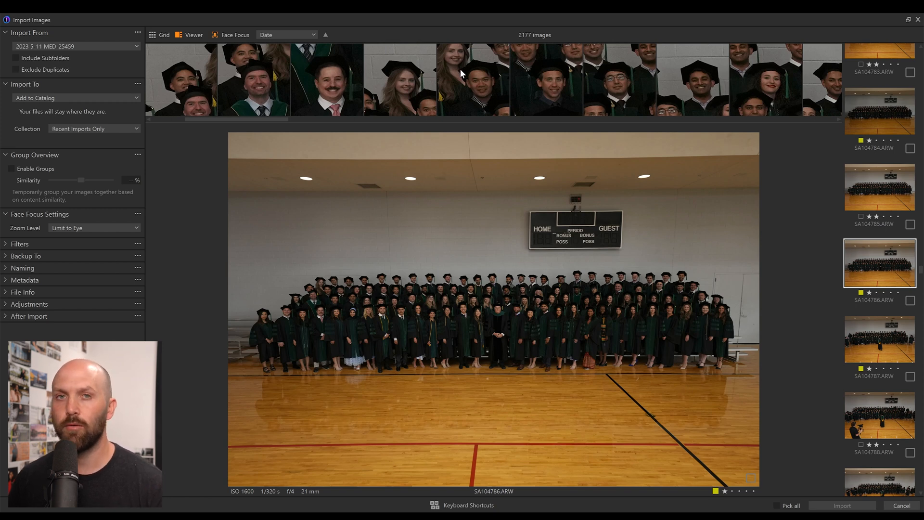
pyautogui.moveTo(241, 123)
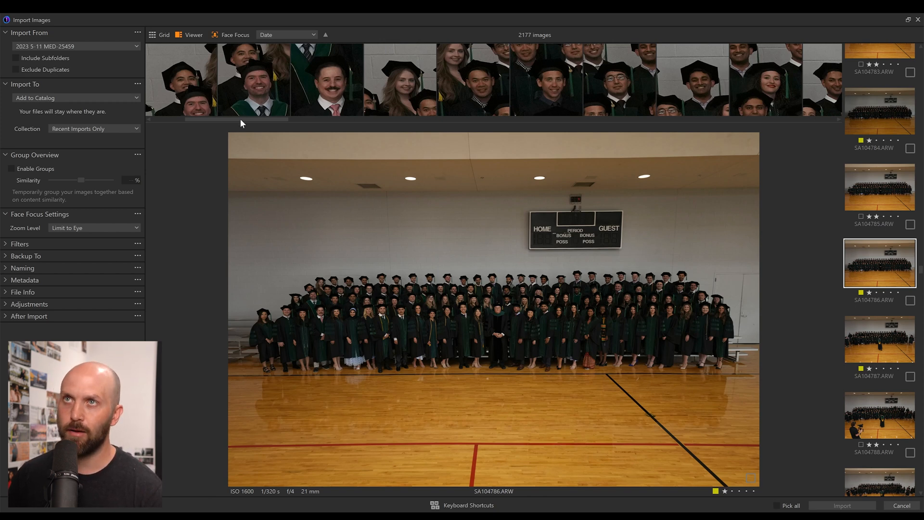
pyautogui.hscroll(3)
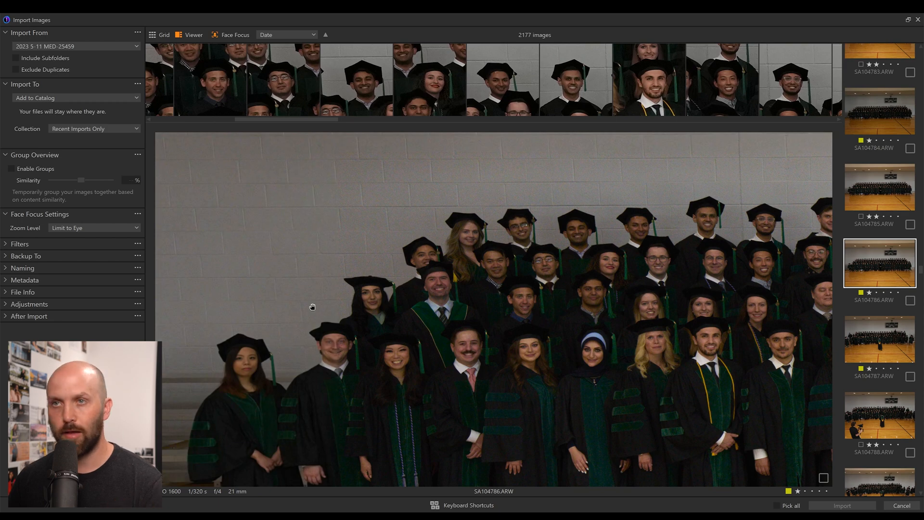
pyautogui.moveTo(464, 294)
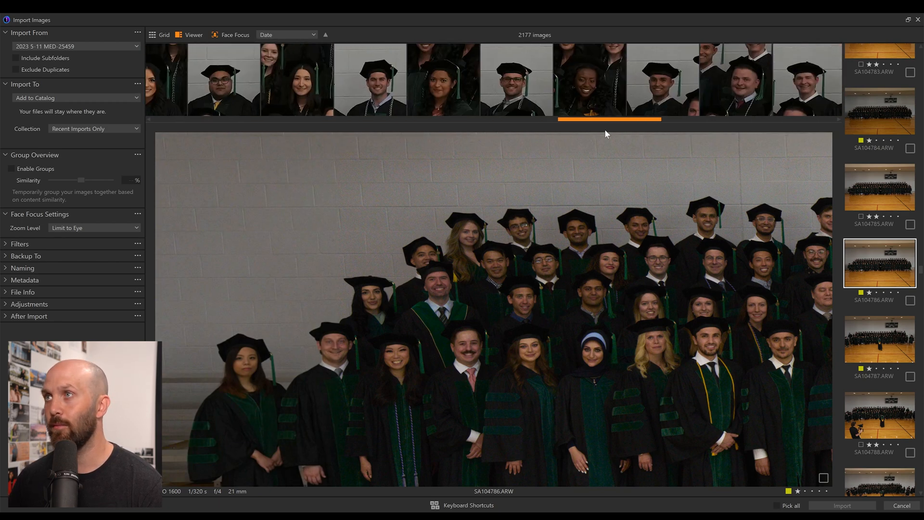
# Scroll through the class photo's face close-ups and the neighbouring shot SA104785.ARW
pyautogui.hscroll(3)
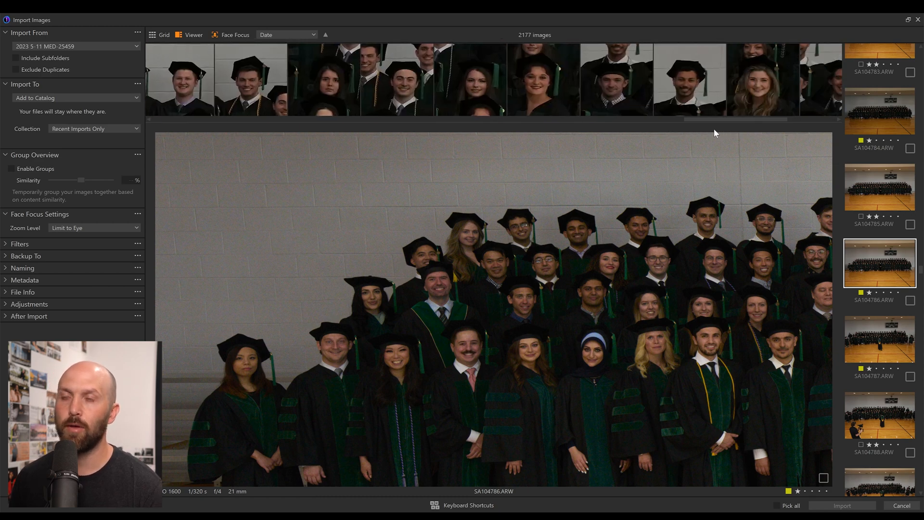
pyautogui.moveTo(907, 201)
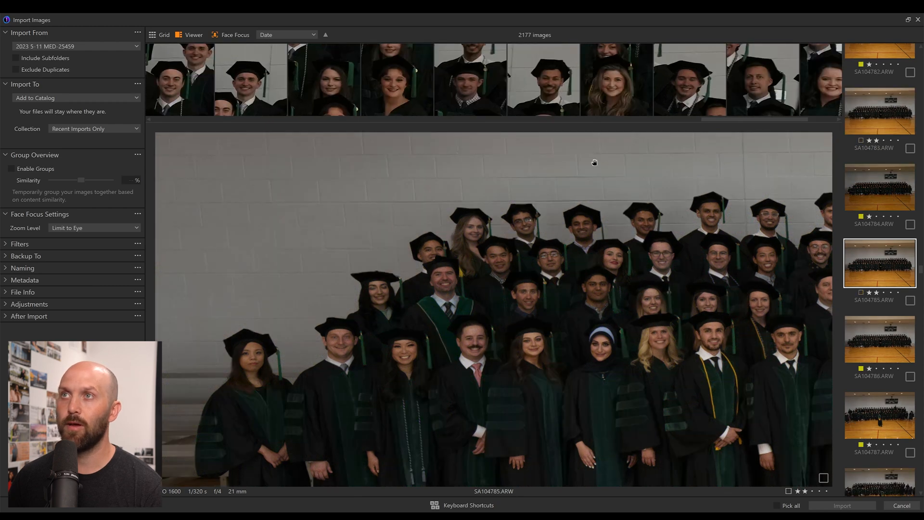
pyautogui.moveTo(285, 87)
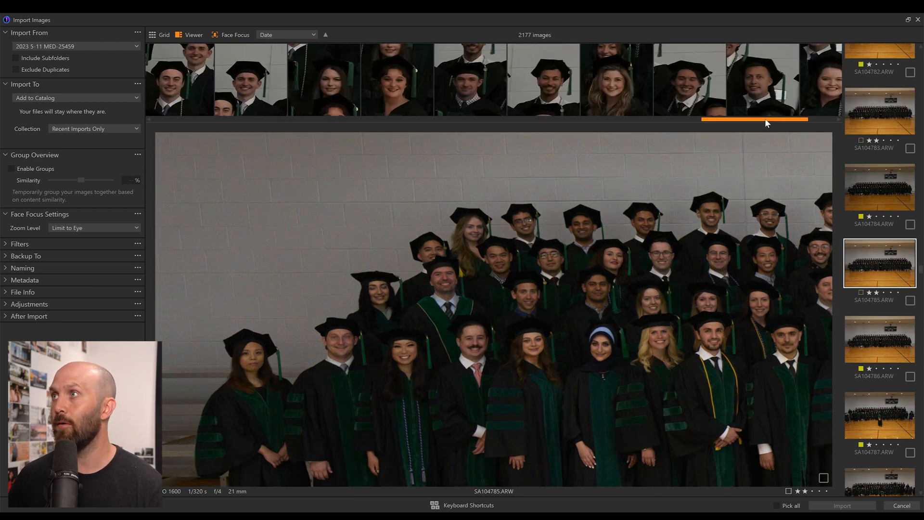
pyautogui.hscroll(-3)
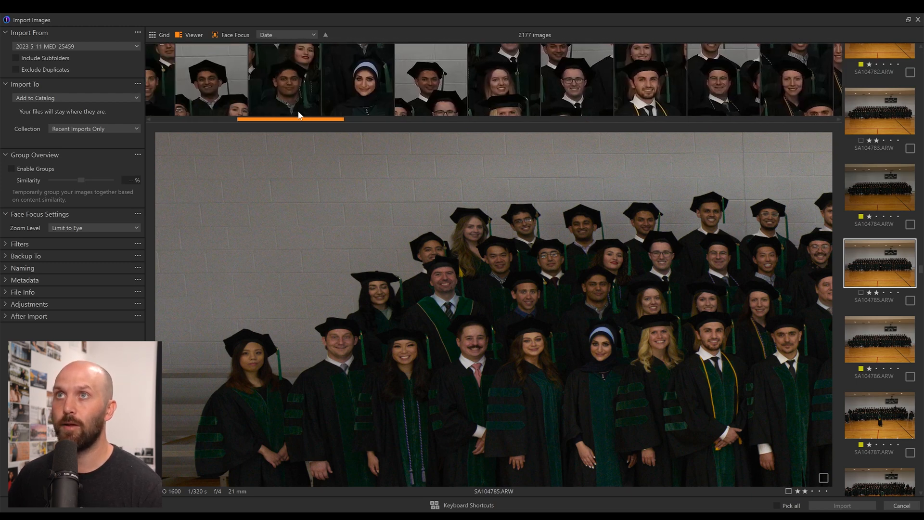
pyautogui.hscroll(3)
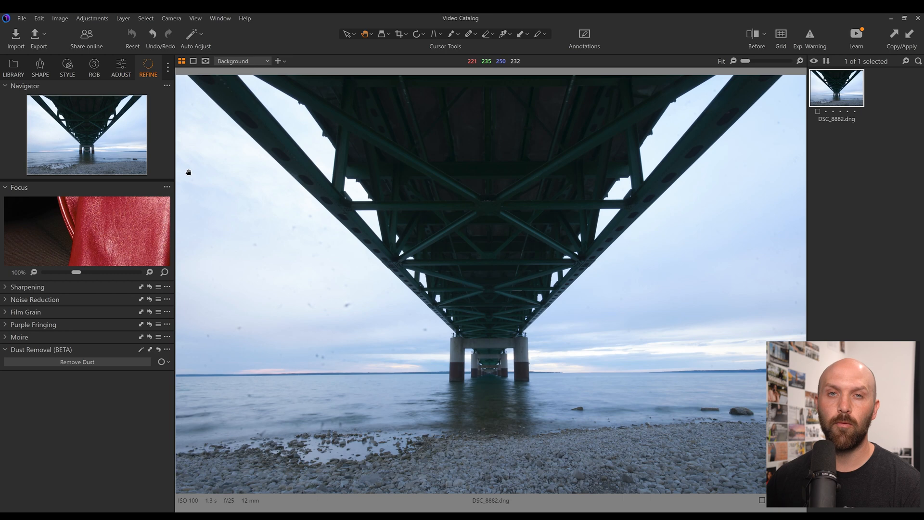
pyautogui.moveTo(194, 297)
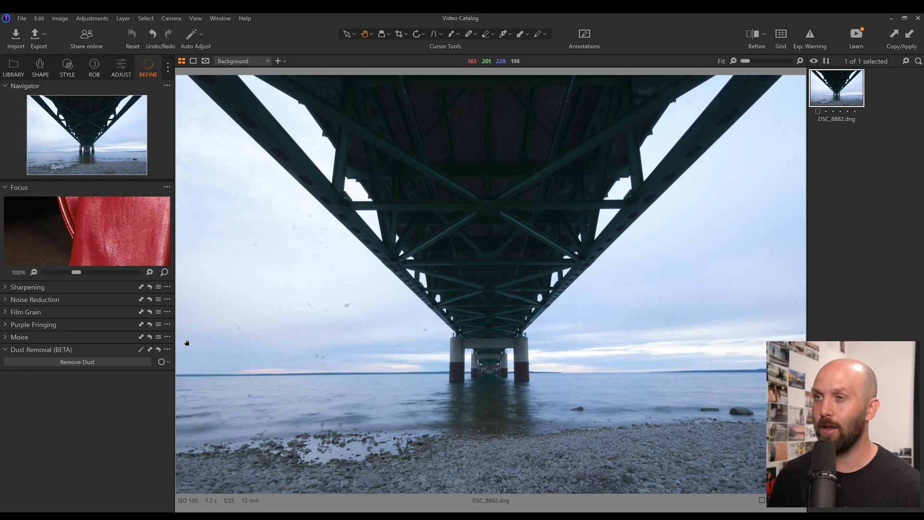
pyautogui.moveTo(168, 421)
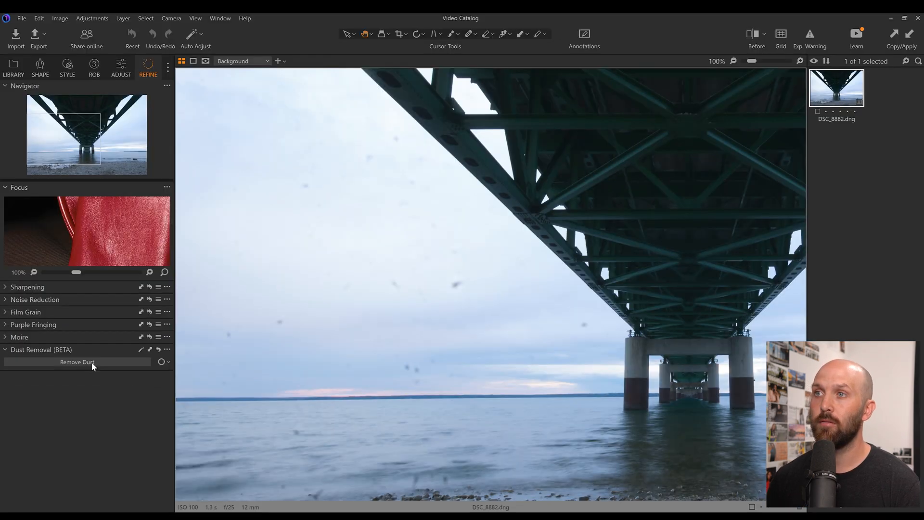
# Remove the sensor dust, check it in Before/After view, and collapse the Focus tool
pyautogui.click(77, 362)
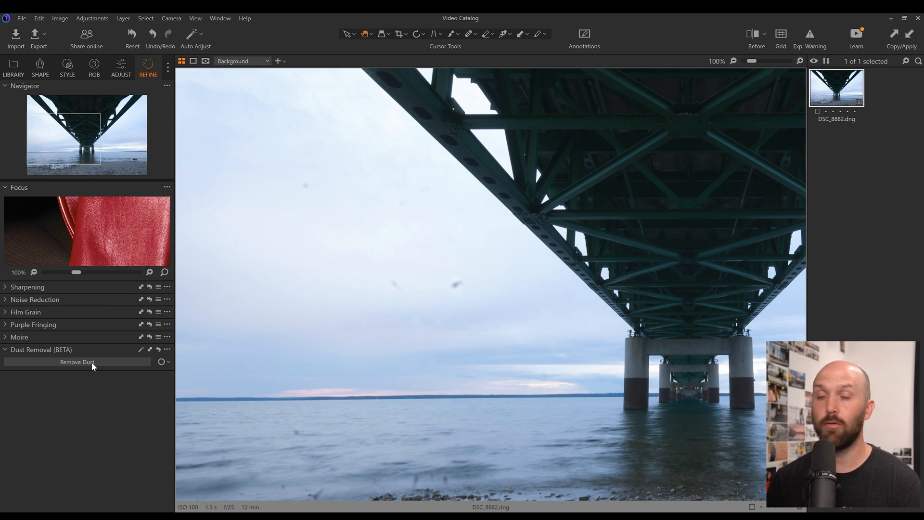
pyautogui.moveTo(752, 36)
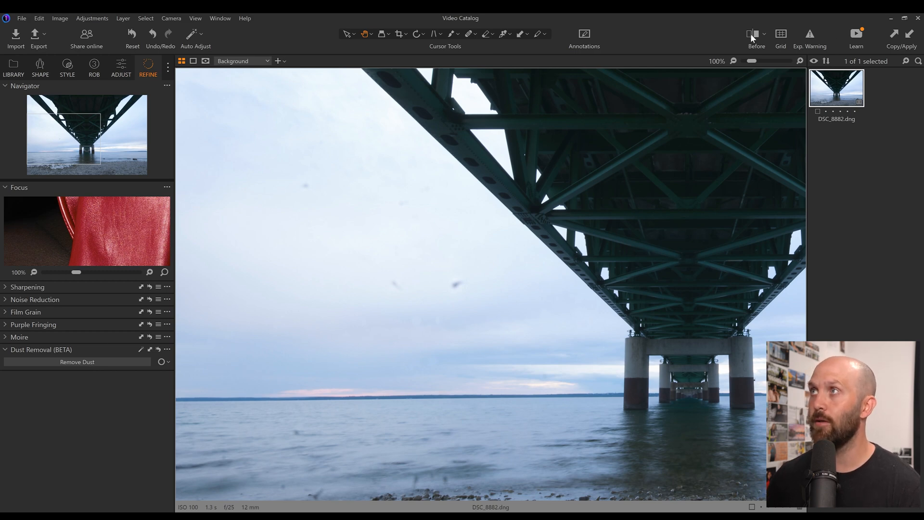
pyautogui.click(757, 35)
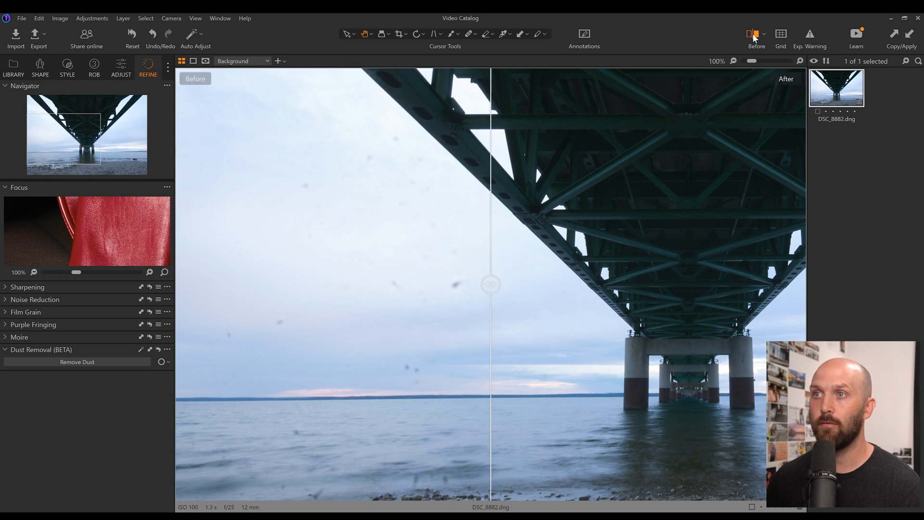
pyautogui.click(757, 35)
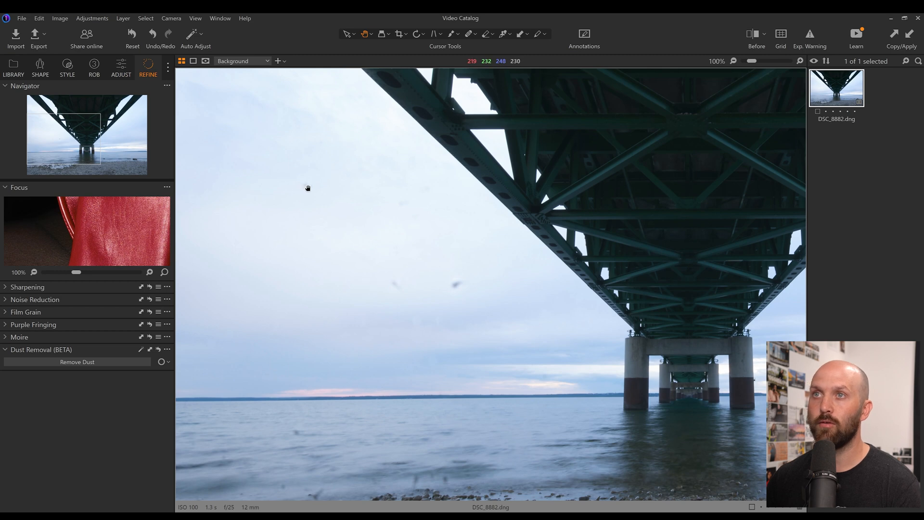
pyautogui.moveTo(417, 319)
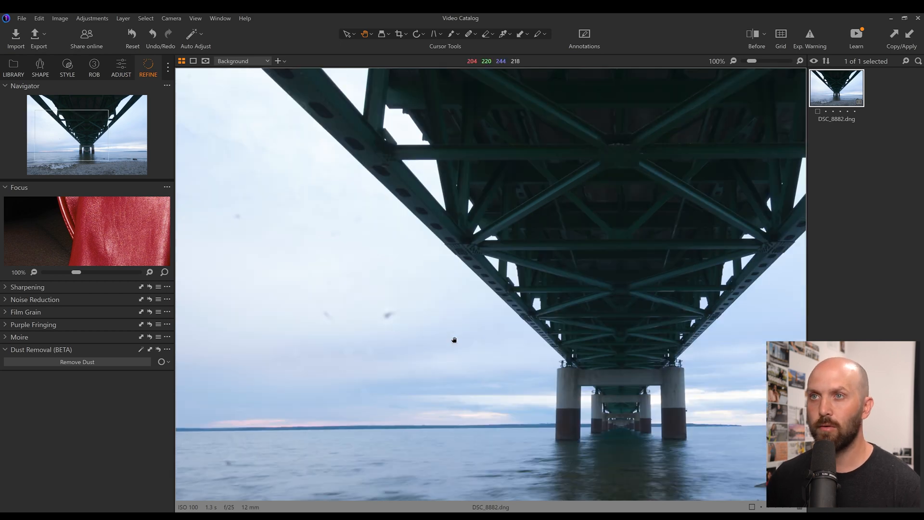
pyautogui.moveTo(403, 348)
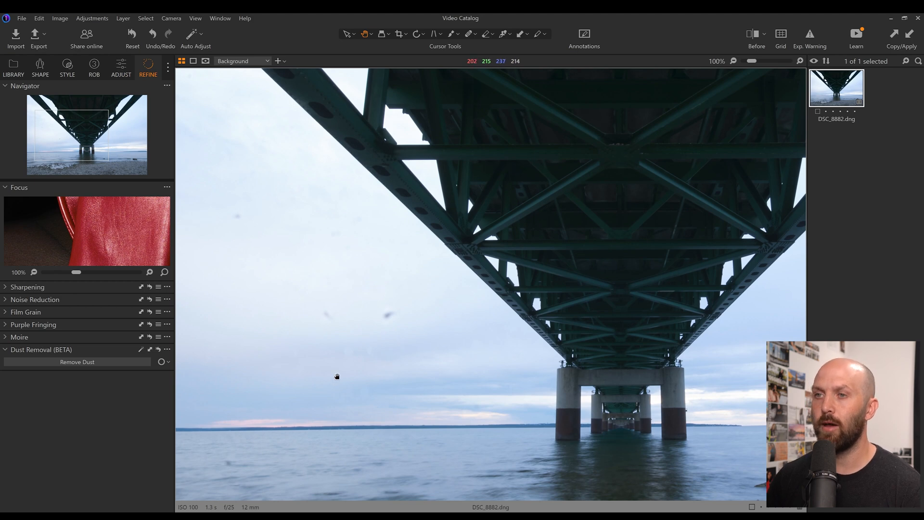
pyautogui.click(19, 187)
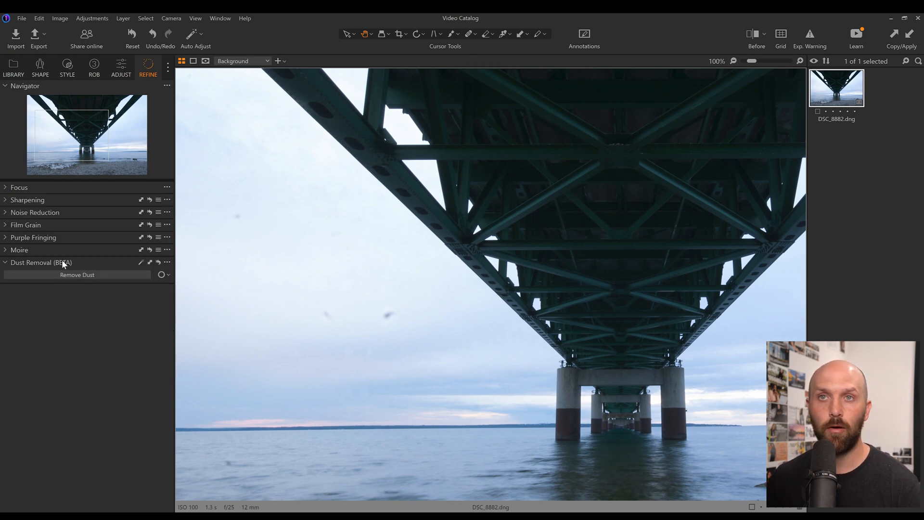
pyautogui.moveTo(40, 261)
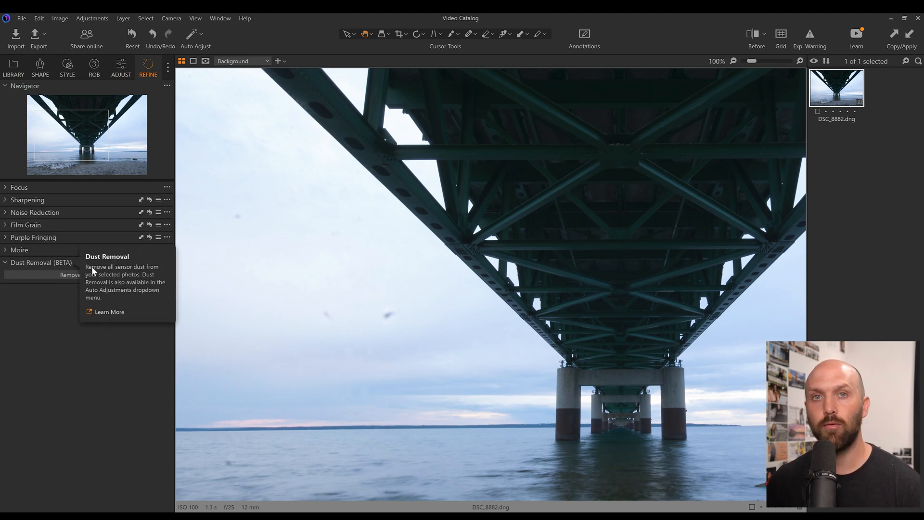
pyautogui.moveTo(206, 348)
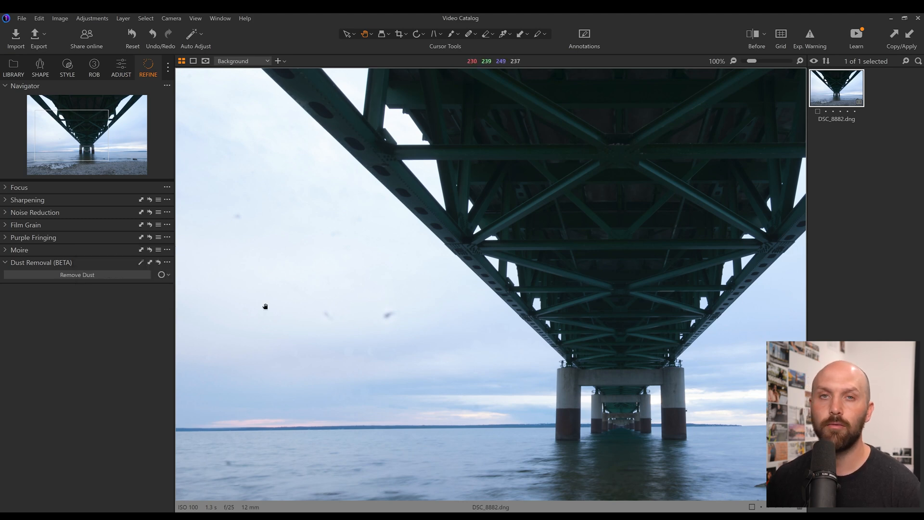
pyautogui.moveTo(378, 364)
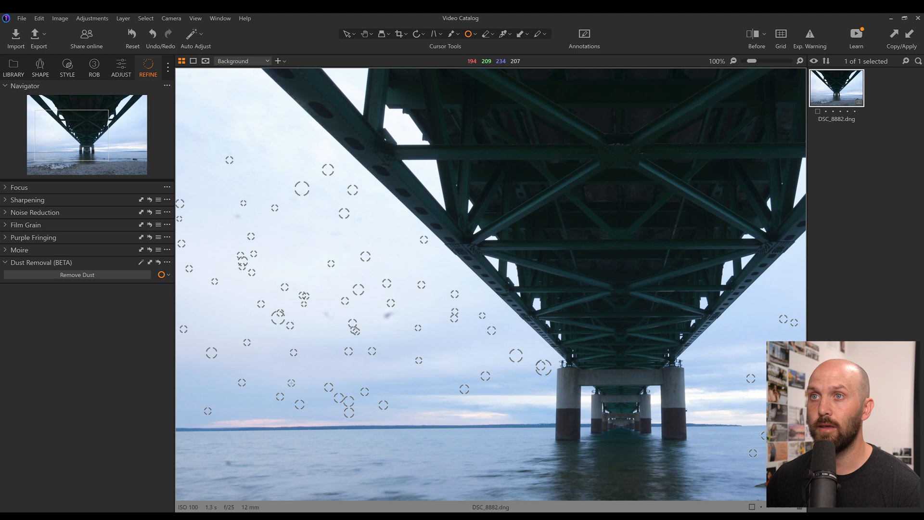
pyautogui.moveTo(345, 305)
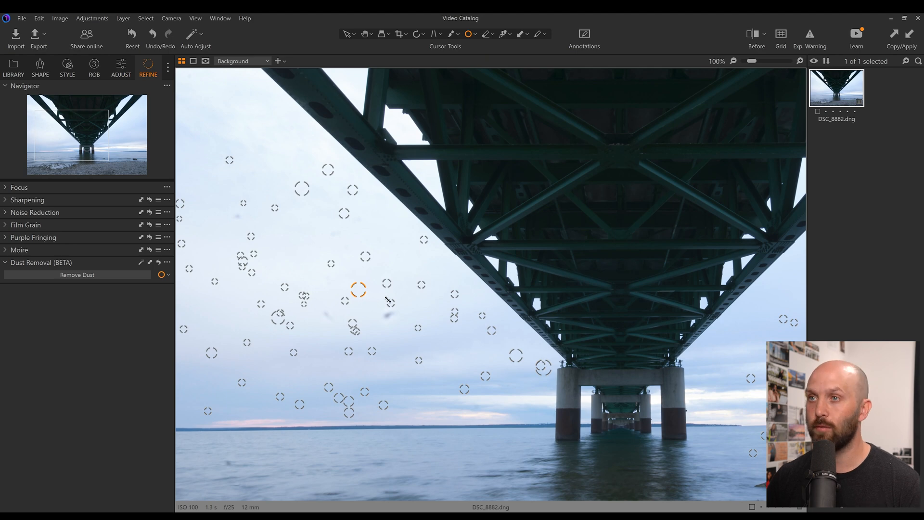
pyautogui.moveTo(389, 316)
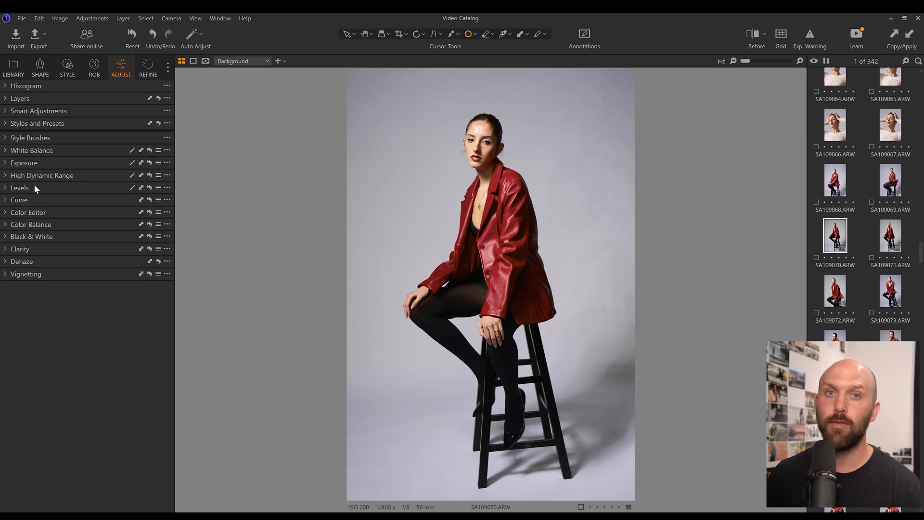
# Expand Smart Adjustments and reveal the reference portrait's White Balance and Exposure values
pyautogui.click(38, 111)
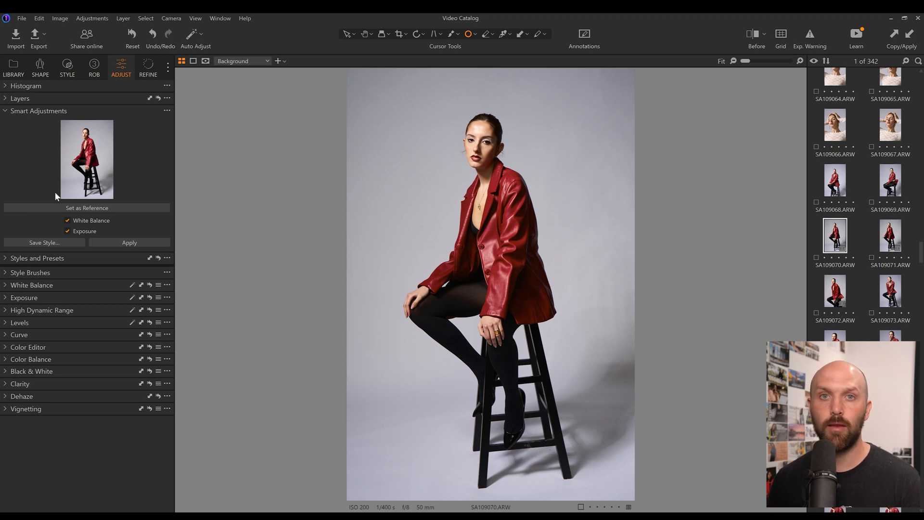
pyautogui.click(32, 285)
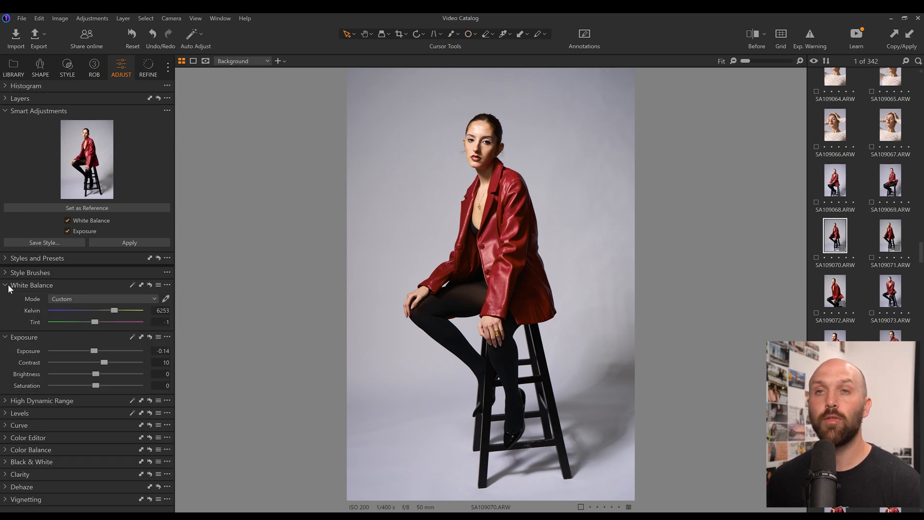
pyautogui.moveTo(94, 359)
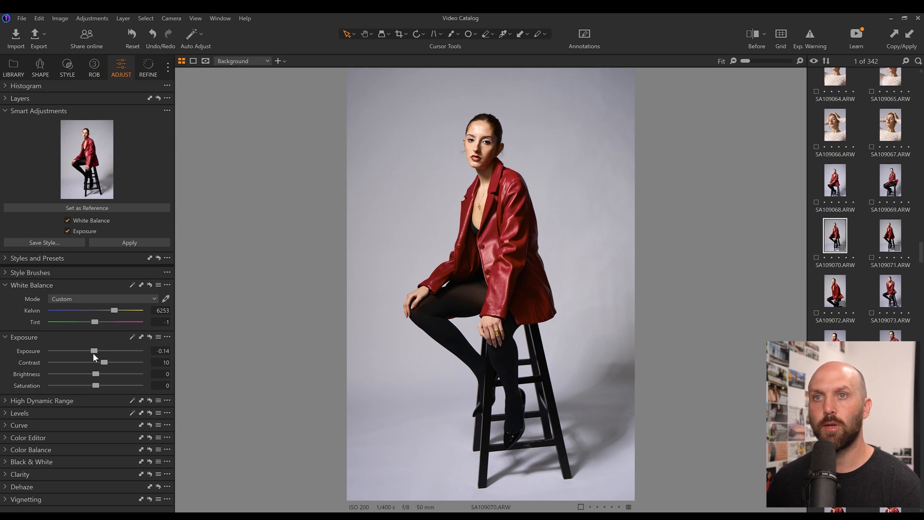
pyautogui.moveTo(110, 243)
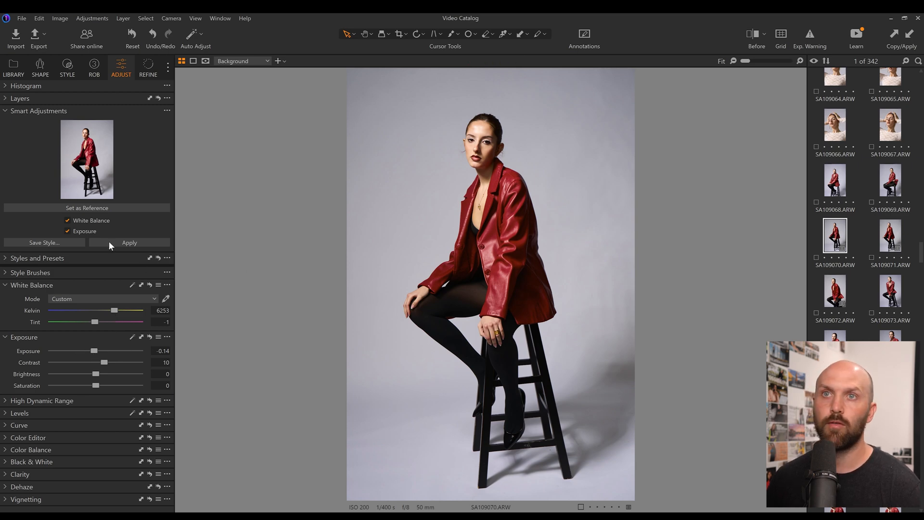
pyautogui.moveTo(114, 211)
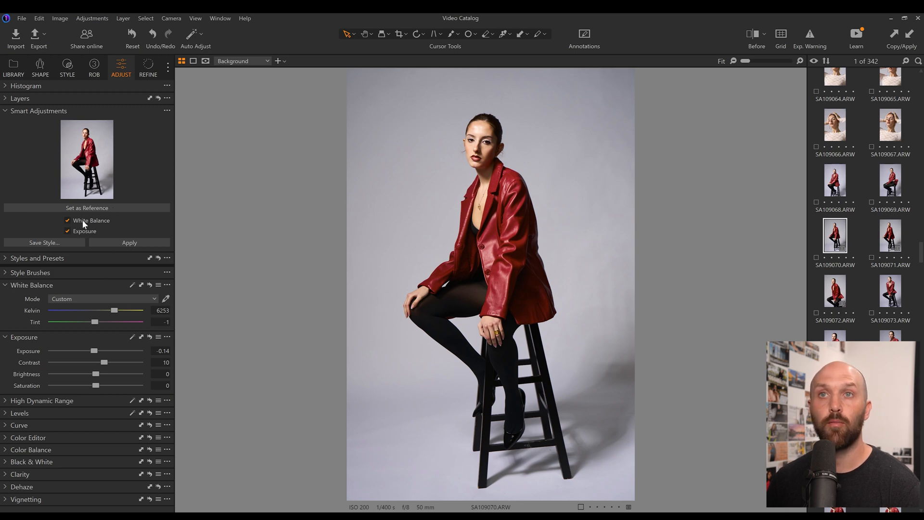
pyautogui.moveTo(85, 231)
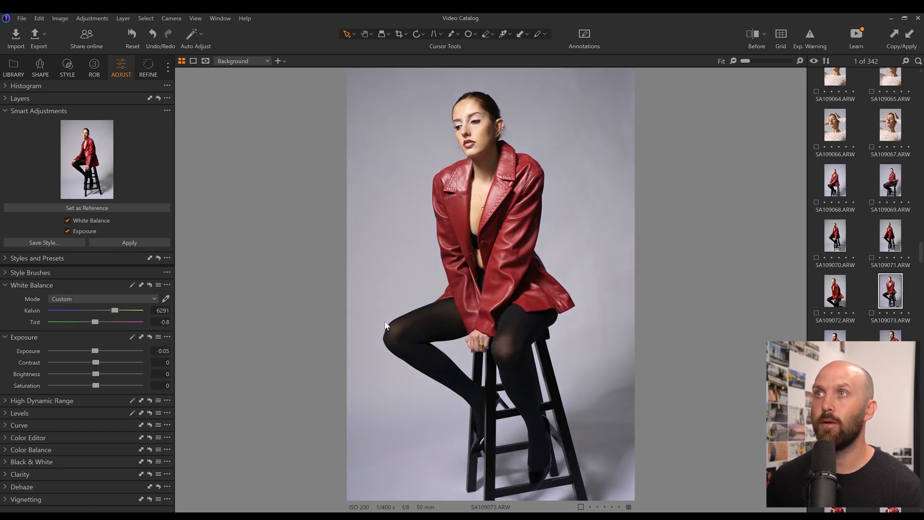
pyautogui.moveTo(702, 300)
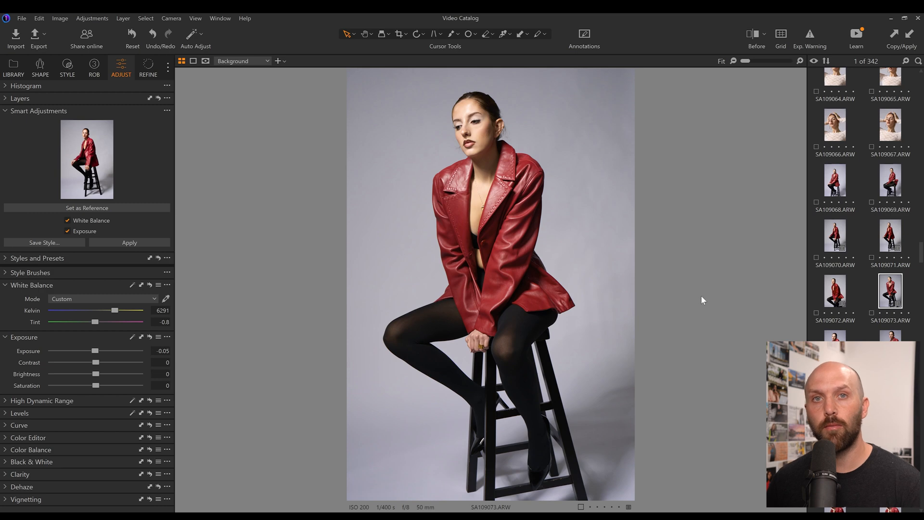
pyautogui.moveTo(470, 129)
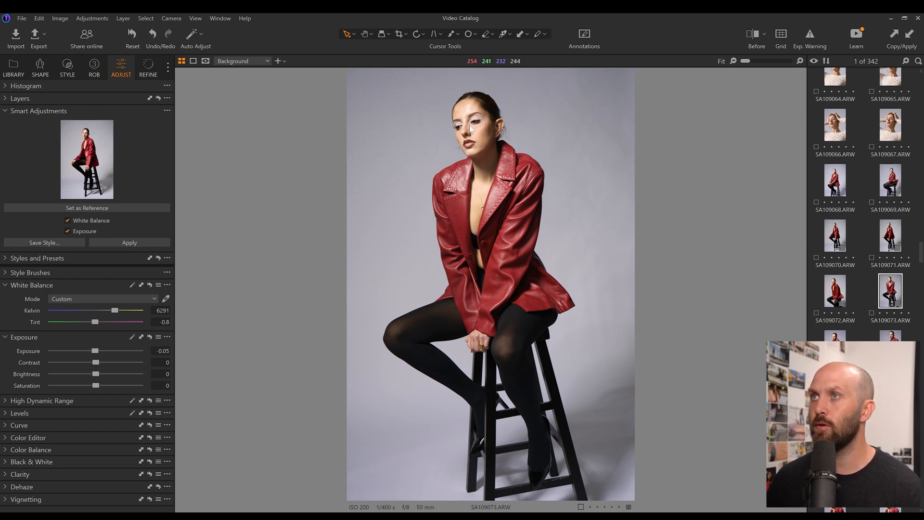
# Select portrait SA109073.ARW to match it to the red-jacket reference
pyautogui.click(834, 235)
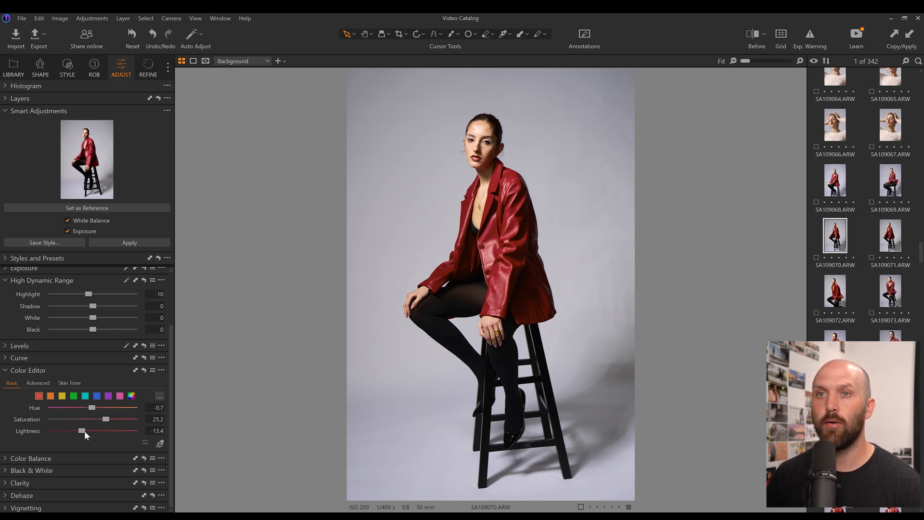
pyautogui.moveTo(117, 424)
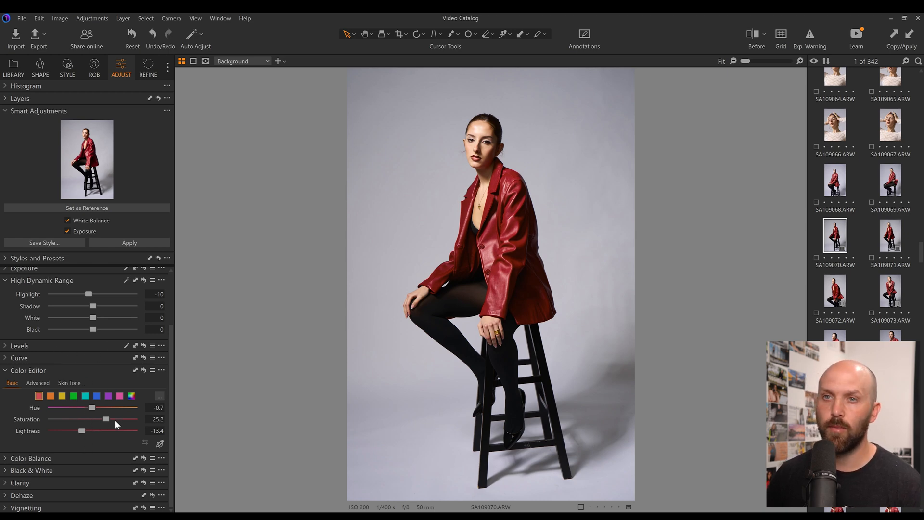
pyautogui.moveTo(49, 243)
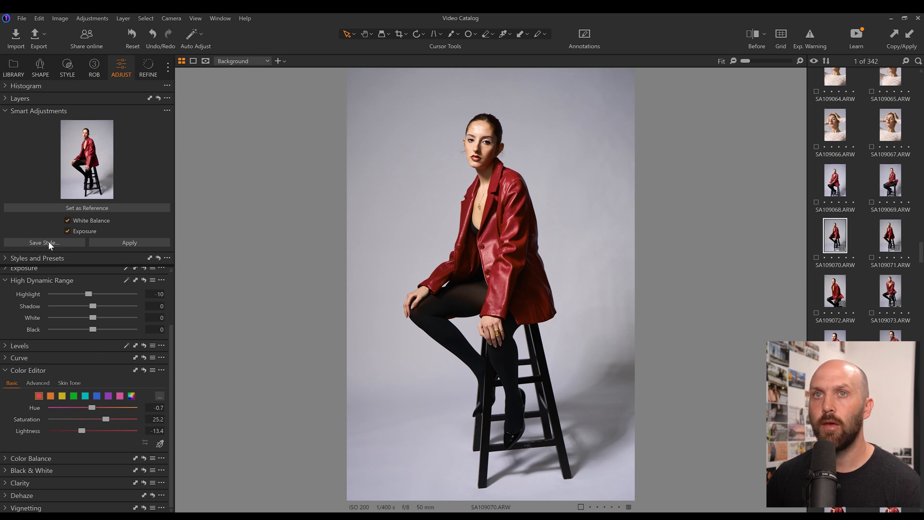
# Start saving the reference portrait's smart adjustments as a new style via Save Style…
pyautogui.click(43, 243)
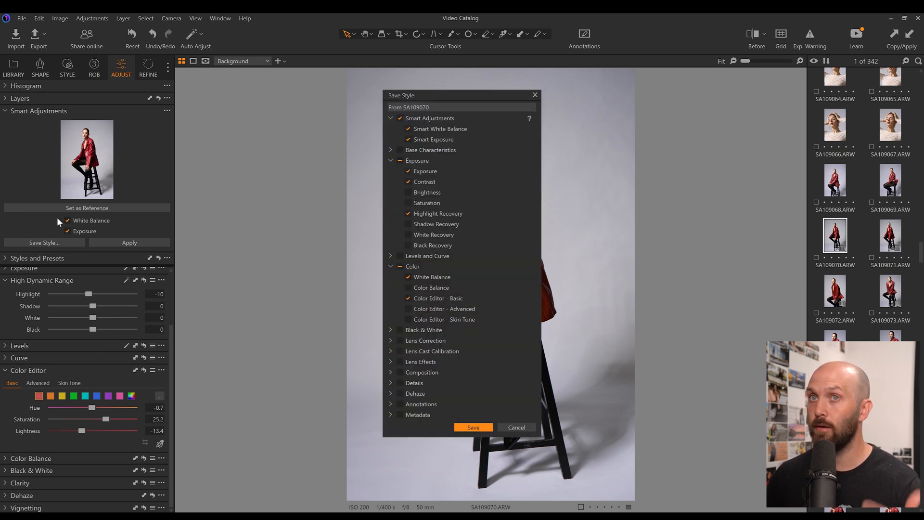
pyautogui.moveTo(428, 145)
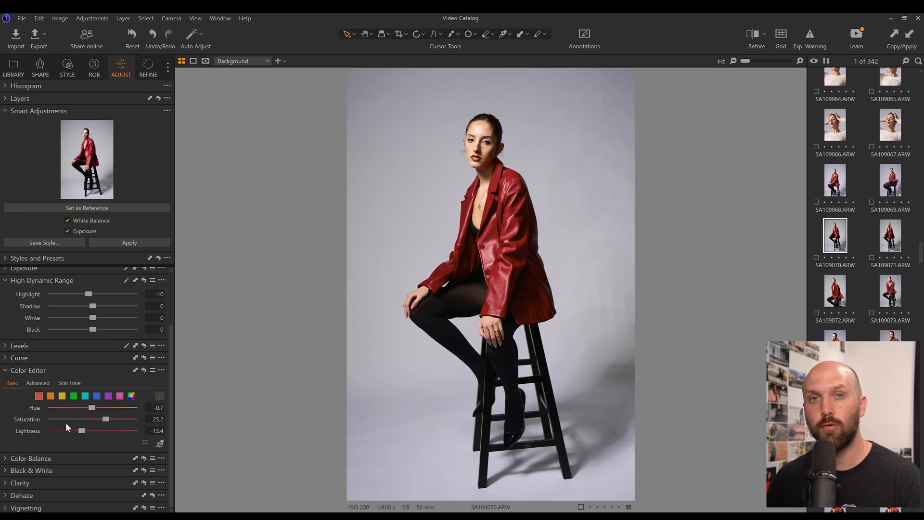
pyautogui.moveTo(660, 417)
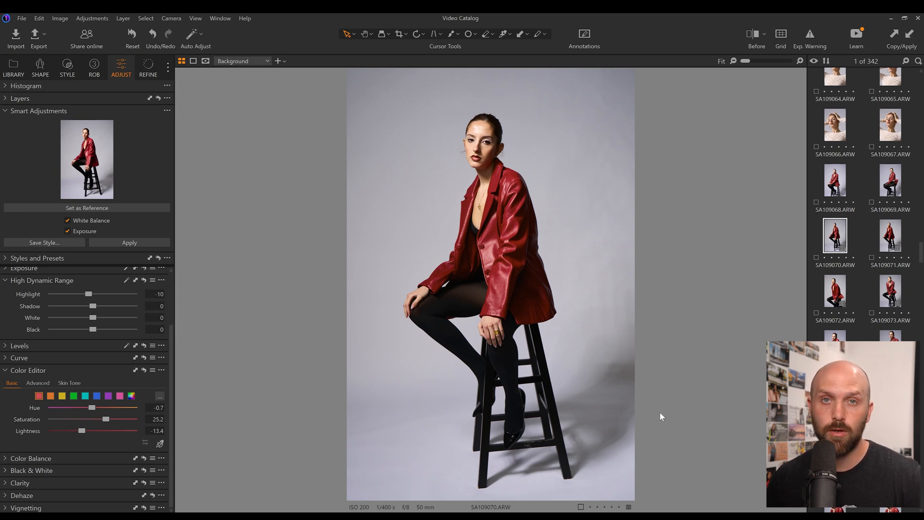
# Switch to another red-jacket portrait and expand the Custom Styles list showing Red Jacket
pyautogui.click(890, 336)
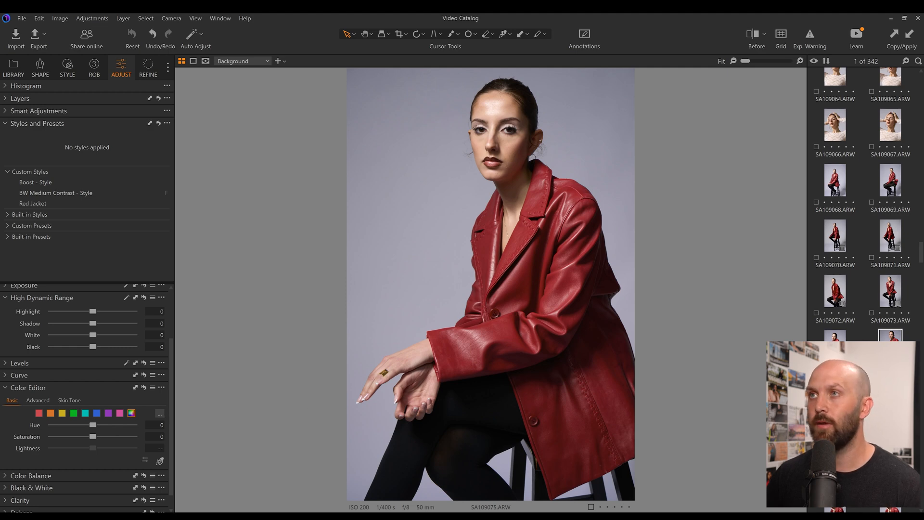
pyautogui.click(34, 204)
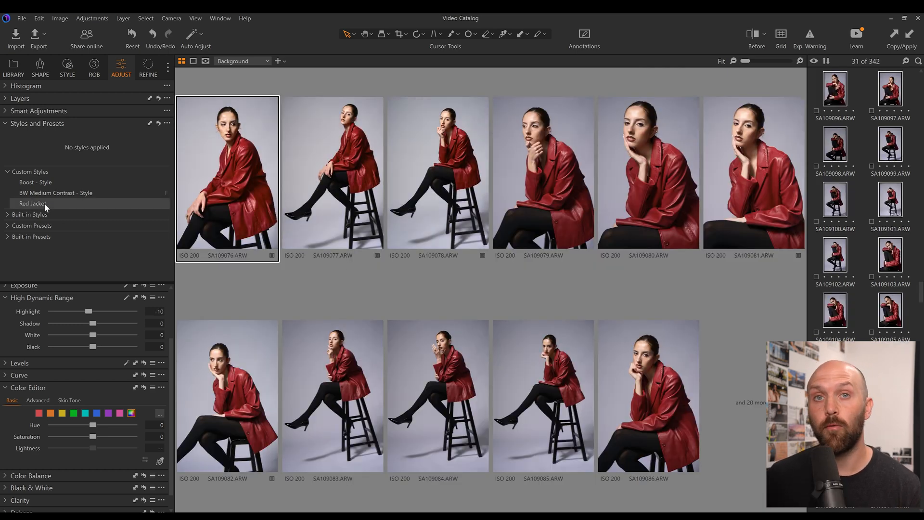
# Apply the Red Jacket custom style to the selected batch of portraits
pyautogui.click(33, 203)
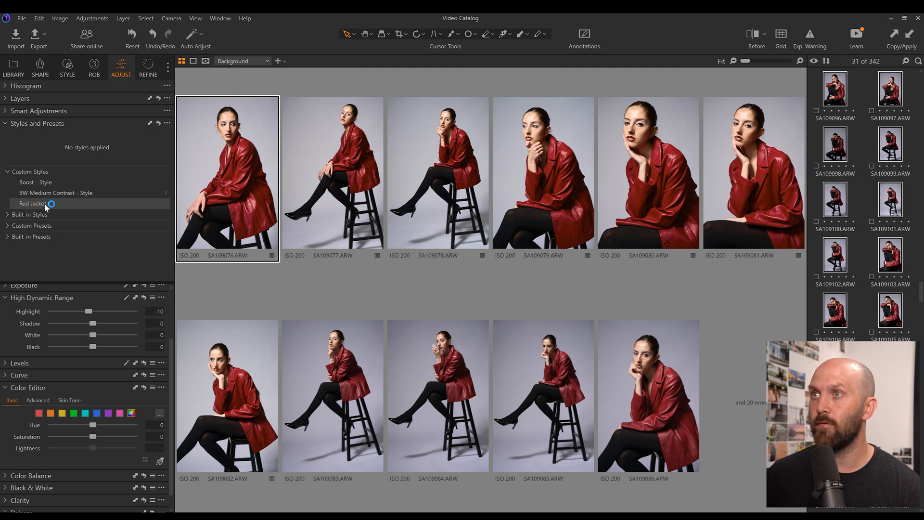
pyautogui.click(33, 203)
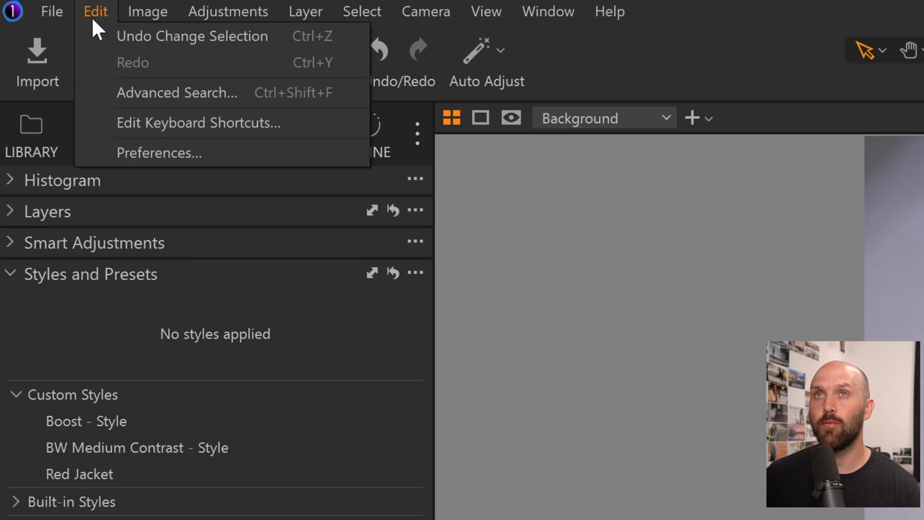
# Bring up the Keyboard Shortcuts editor for Rob's Customs on the Custom Shortcuts list
pyautogui.click(198, 122)
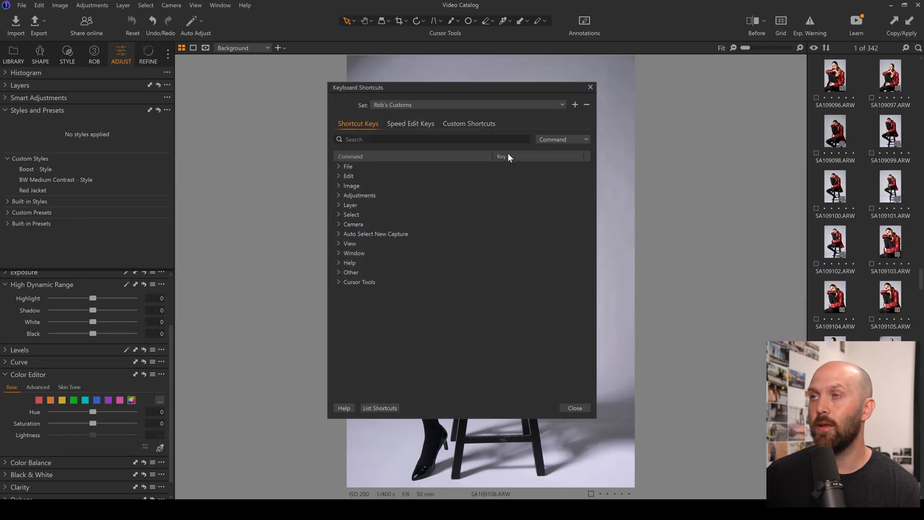
pyautogui.click(469, 123)
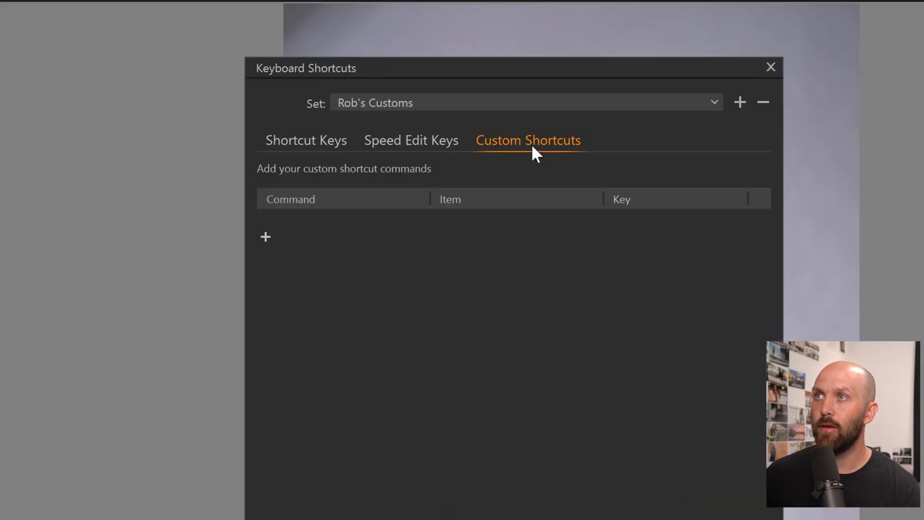
pyautogui.moveTo(264, 241)
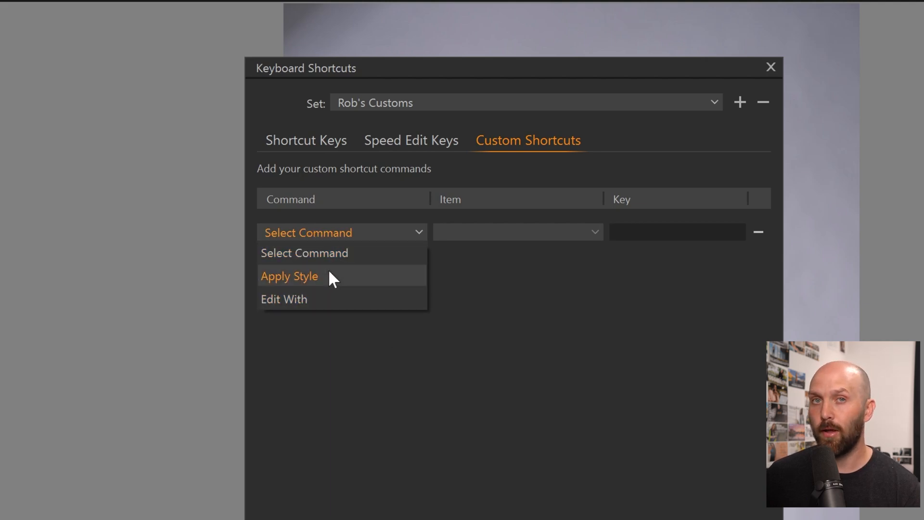
pyautogui.moveTo(324, 285)
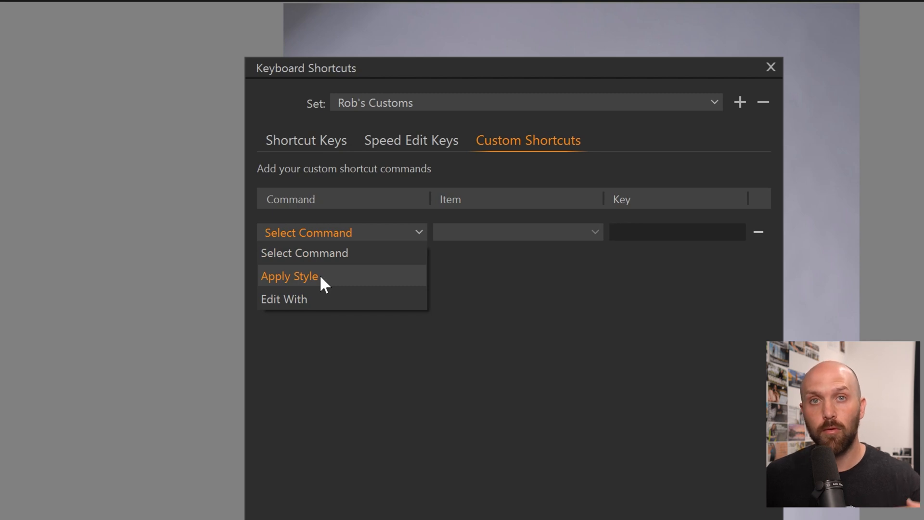
# Define an Apply Style shortcut for Custom Styles > BW Medium Contrast bound to key F
pyautogui.click(289, 276)
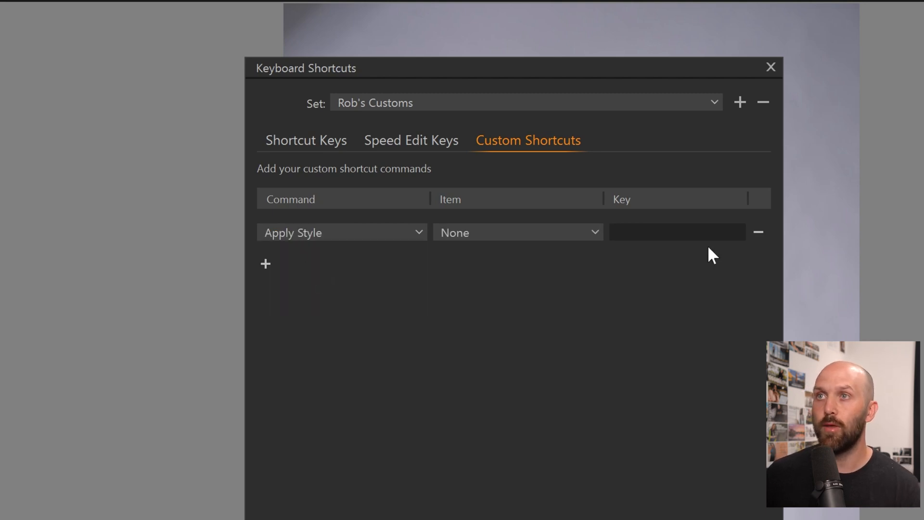
pyautogui.click(517, 232)
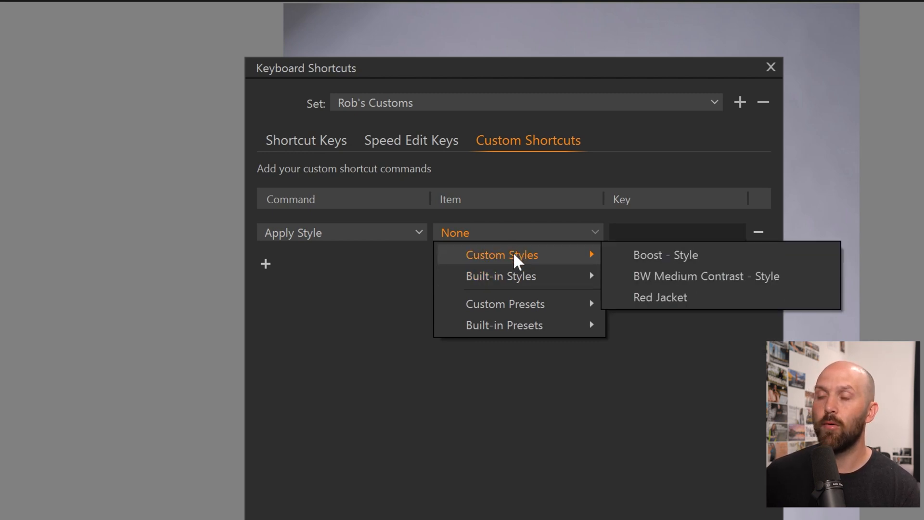
pyautogui.moveTo(652, 301)
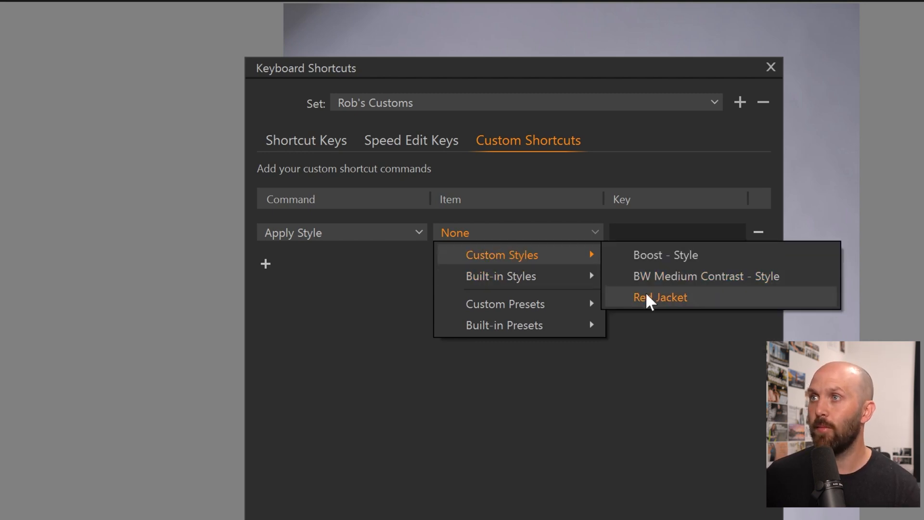
pyautogui.moveTo(676, 276)
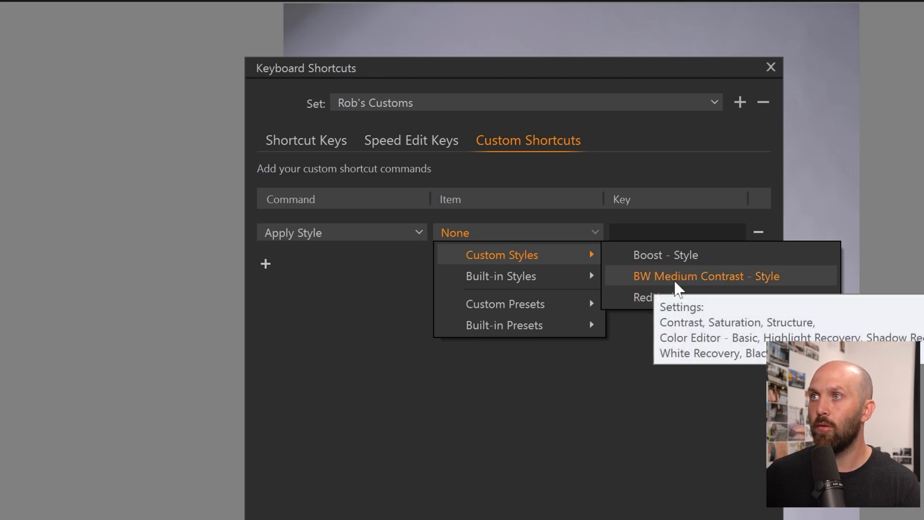
pyautogui.click(705, 277)
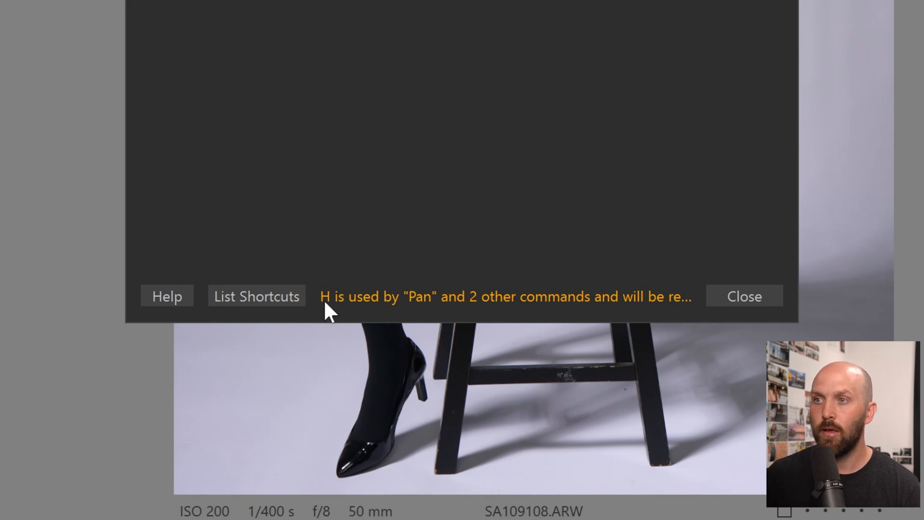
pyautogui.moveTo(586, 297)
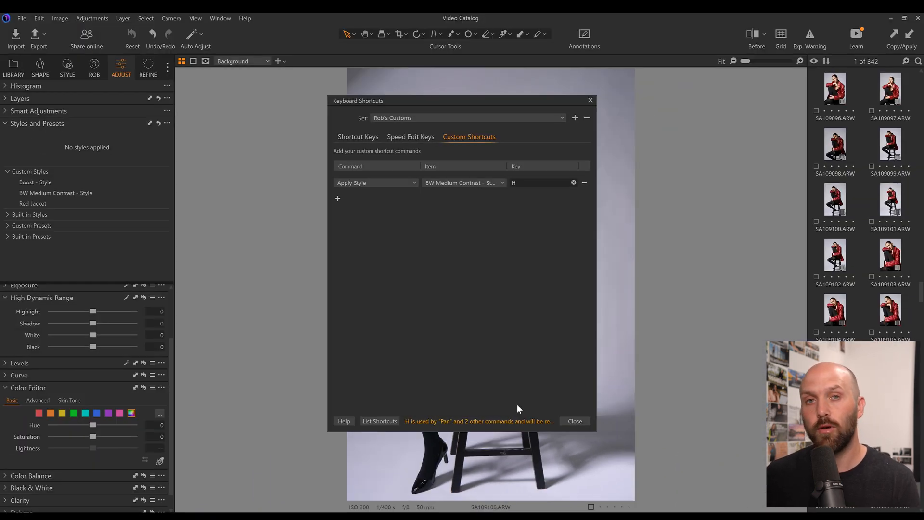
pyautogui.moveTo(536, 392)
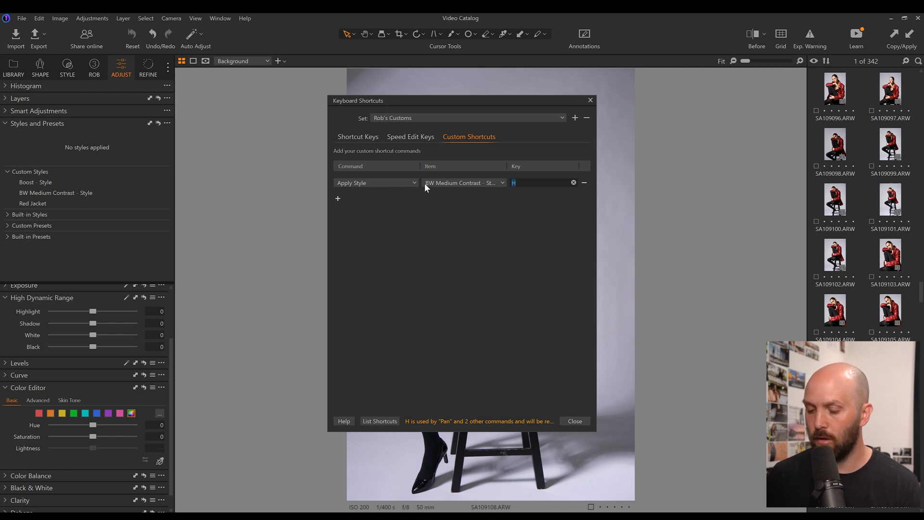
pyautogui.write('F')
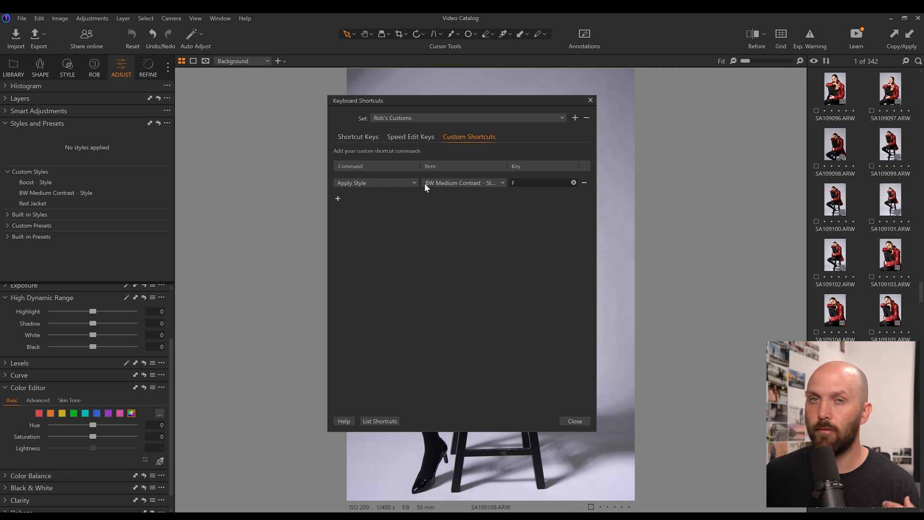
pyautogui.moveTo(432, 384)
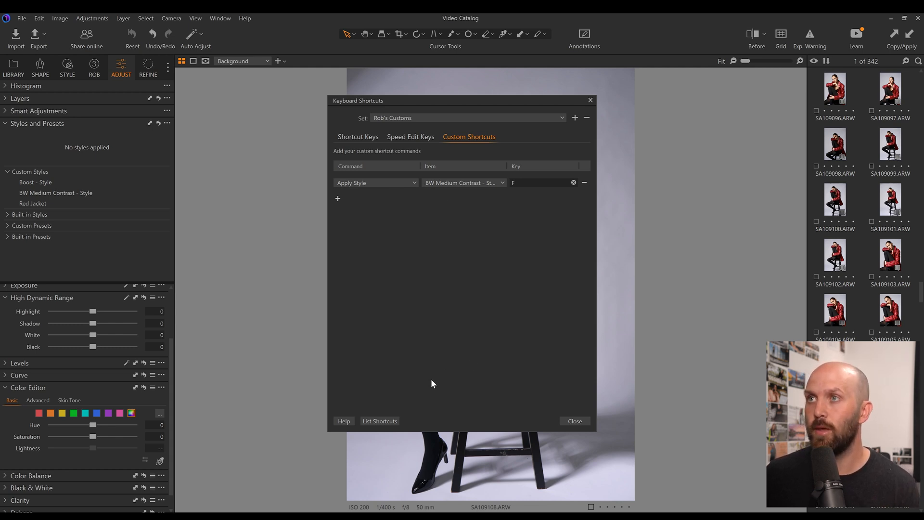
pyautogui.moveTo(582, 426)
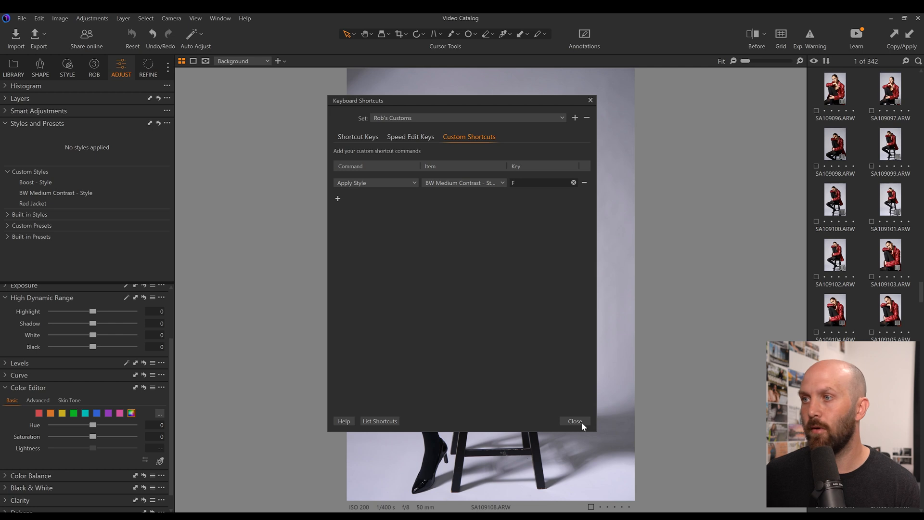
# Leave the editor and use F to turn the red-jacket portrait black and white
pyautogui.click(574, 421)
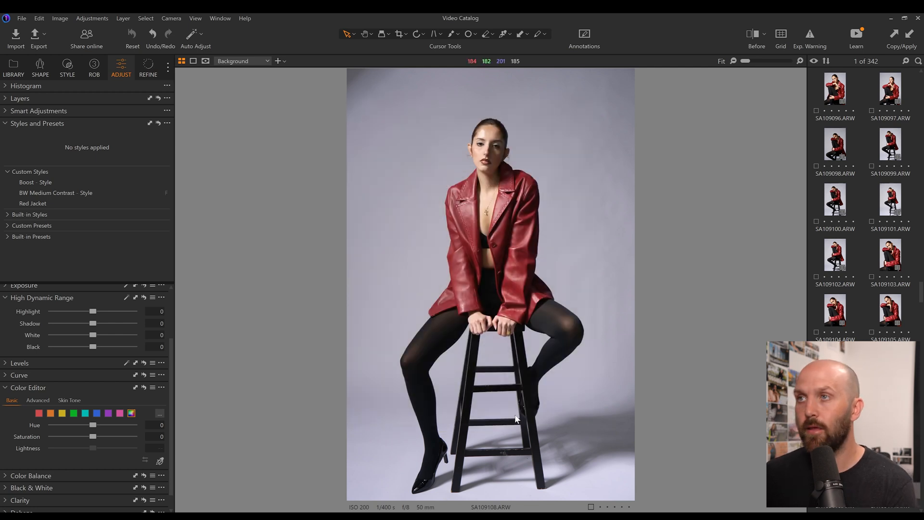
pyautogui.click(56, 193)
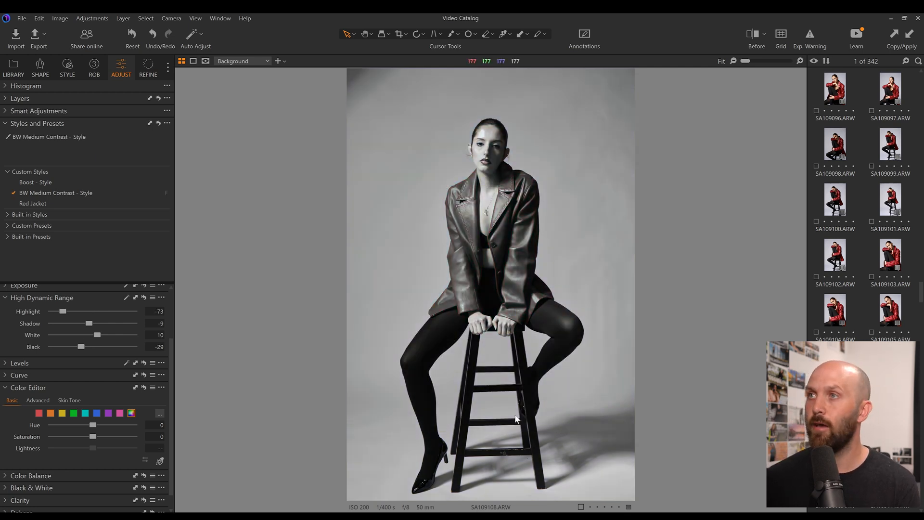